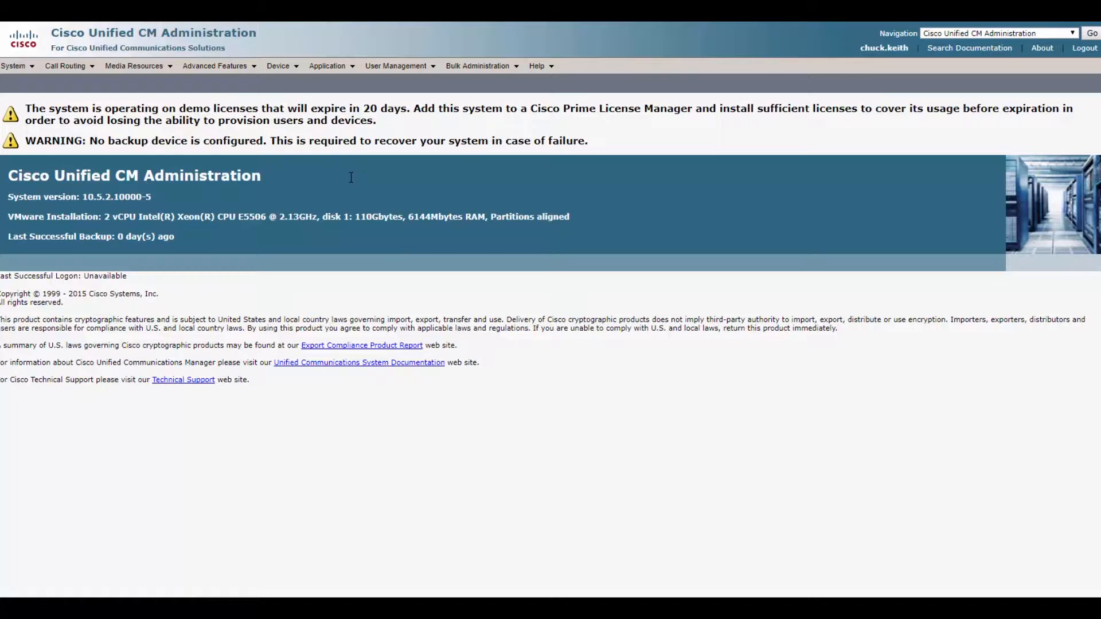
pyautogui.moveTo(411, 153)
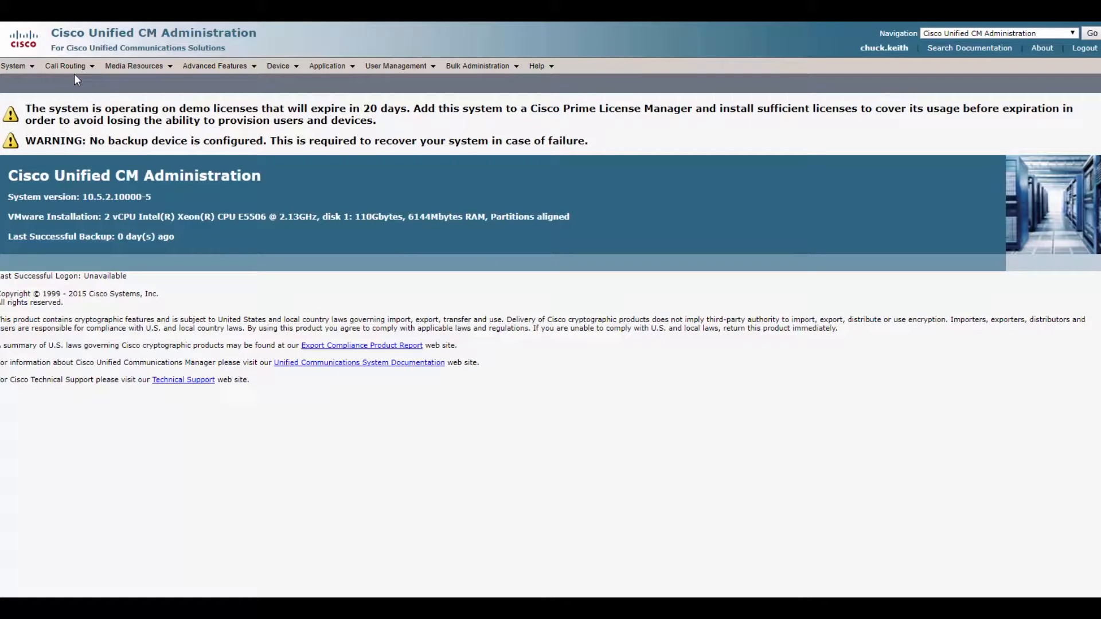
# Step: Go to the Find and List Route Lists page under Call Routing > Route/Hunt
pyautogui.click(65, 65)
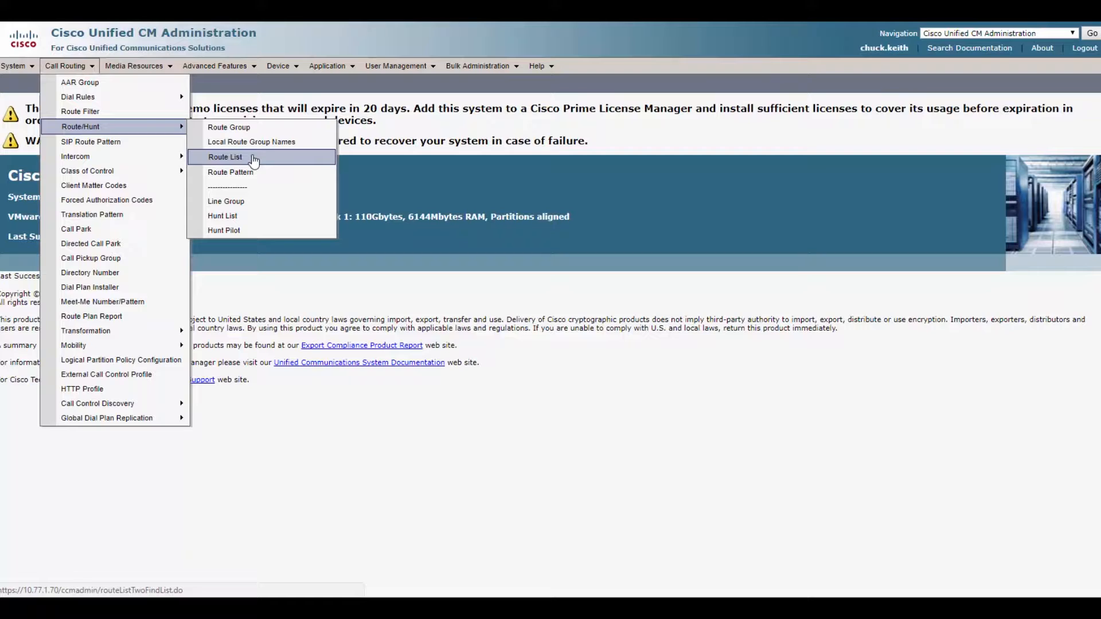
pyautogui.click(225, 157)
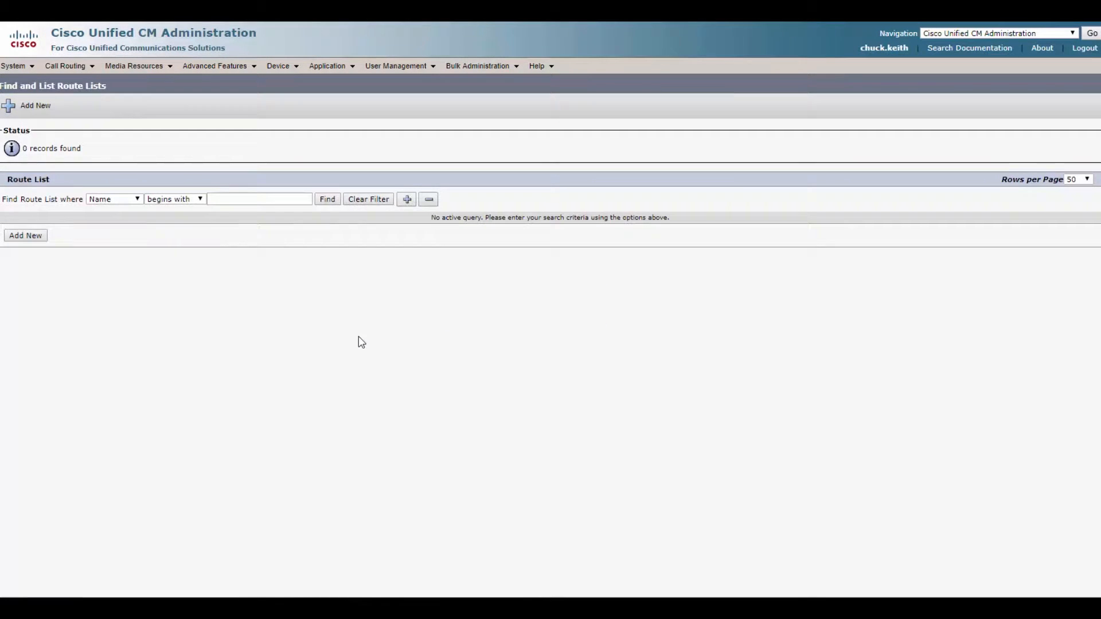
pyautogui.moveTo(239, 342)
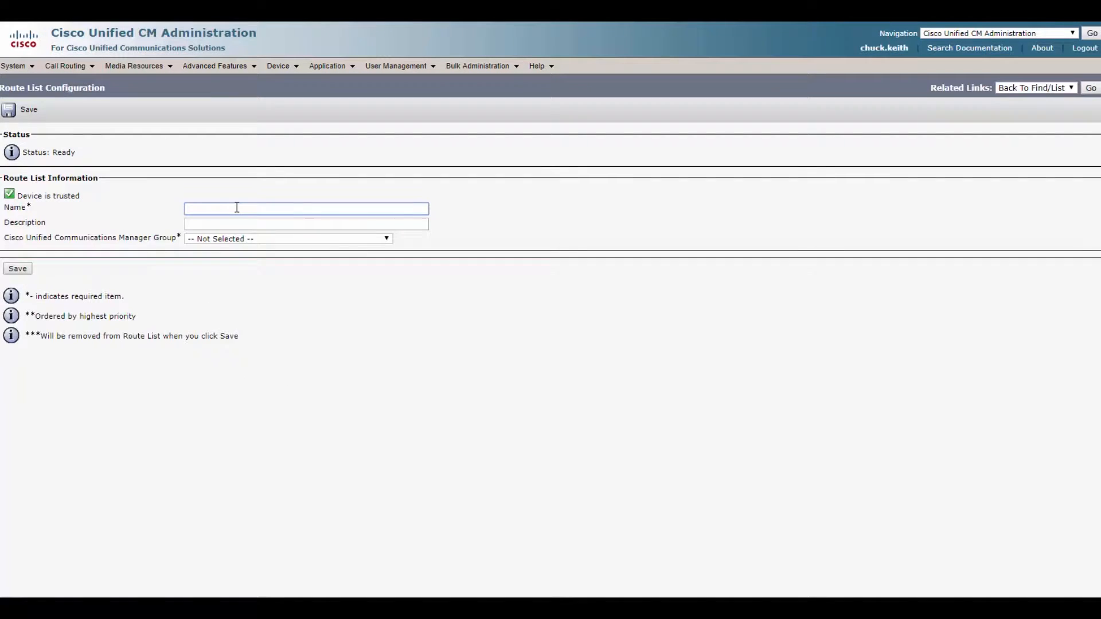
# Step: Create route list Empire_RL with the Default CM group and run it on all active nodes
pyautogui.write('Empire_RL')
pyautogui.click(306, 223)
pyautogui.write("Empire's Route List")
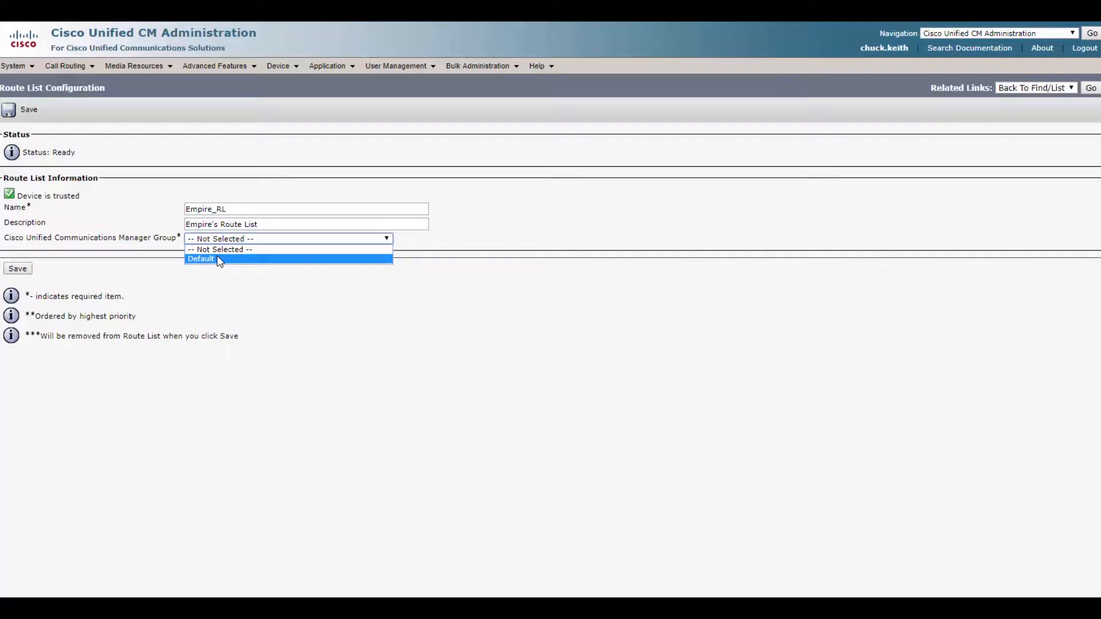
pyautogui.click(202, 258)
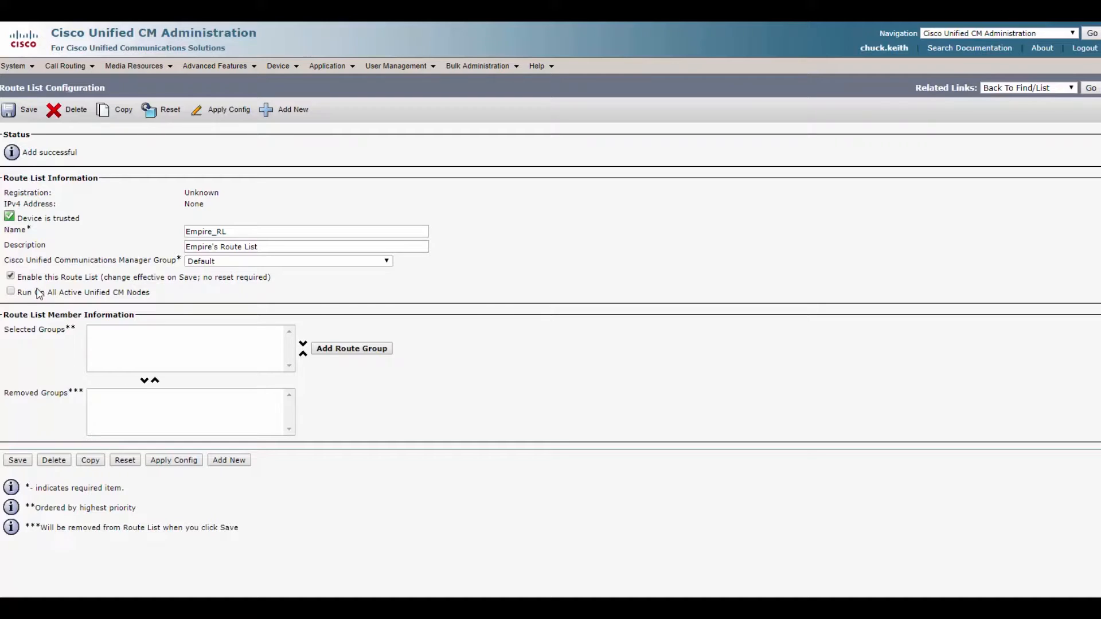
pyautogui.click(11, 292)
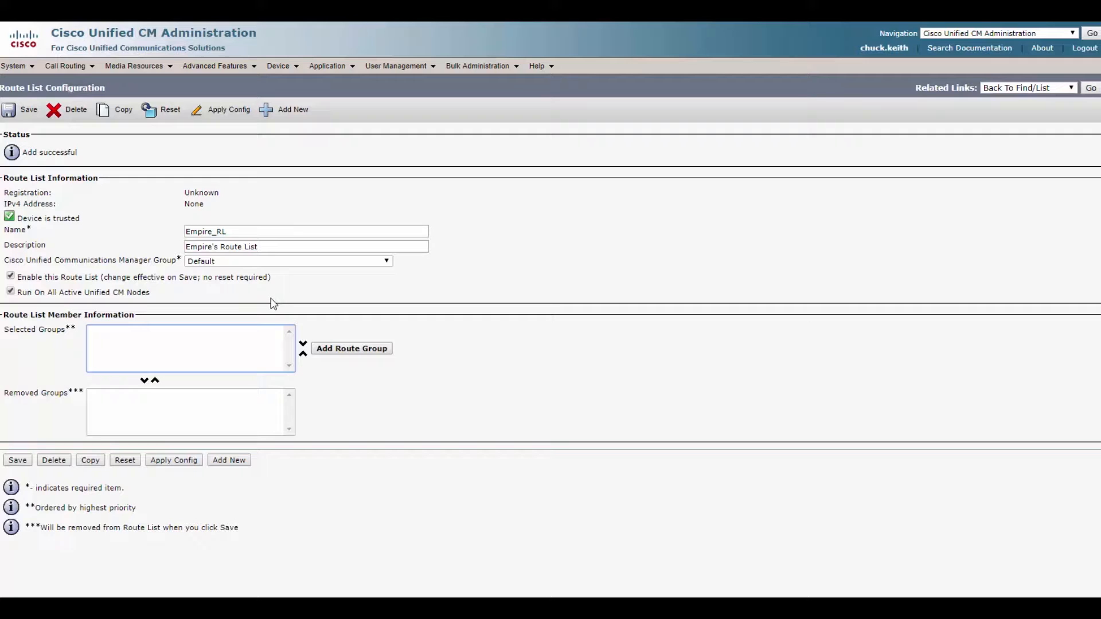
# Step: Add a route list member and choose Leia-CUBE-[NON-QSIG] as its route group
pyautogui.click(351, 349)
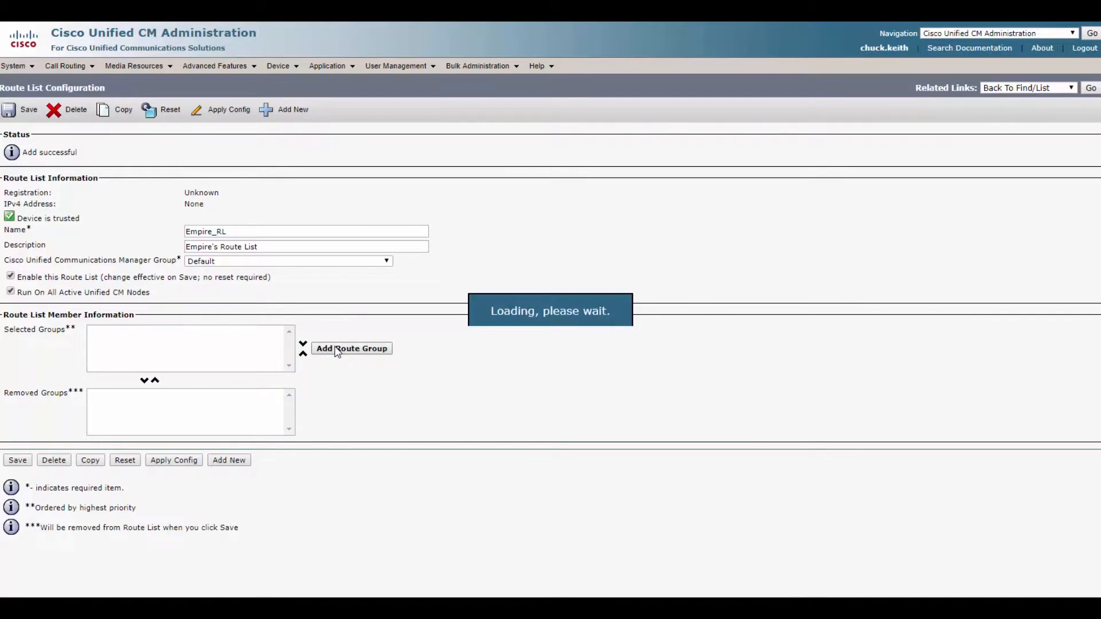
pyautogui.click(351, 348)
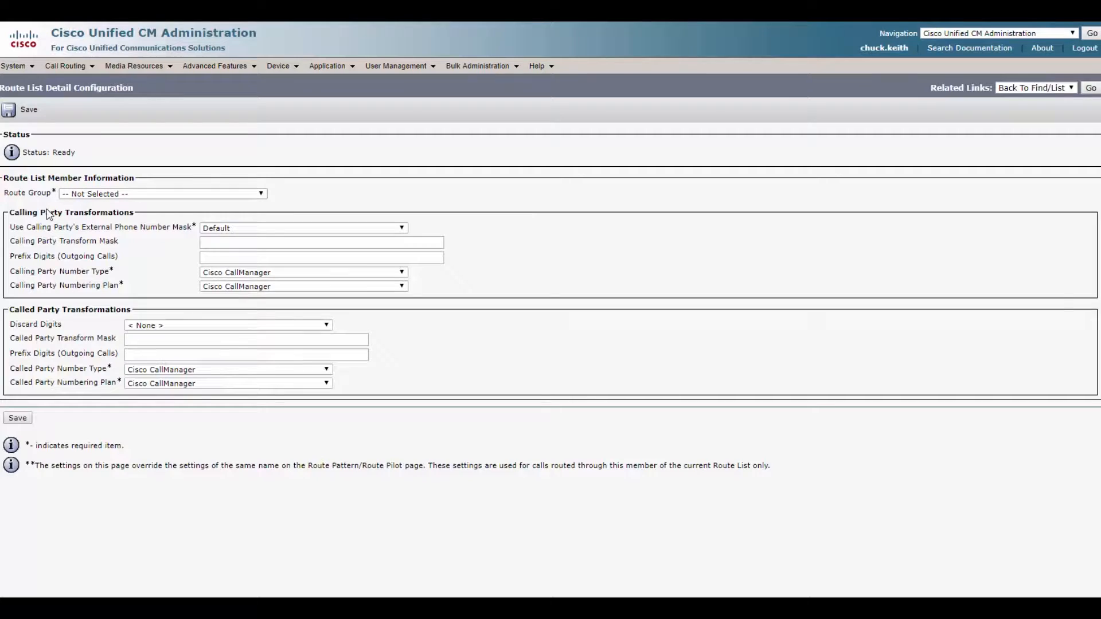
pyautogui.click(161, 193)
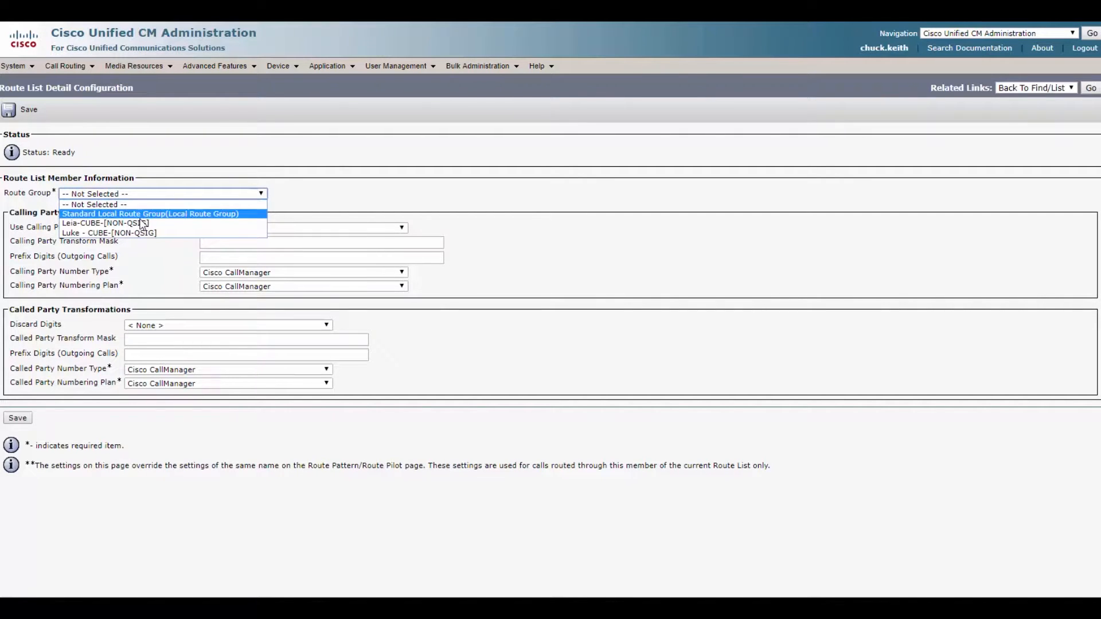
pyautogui.moveTo(105, 224)
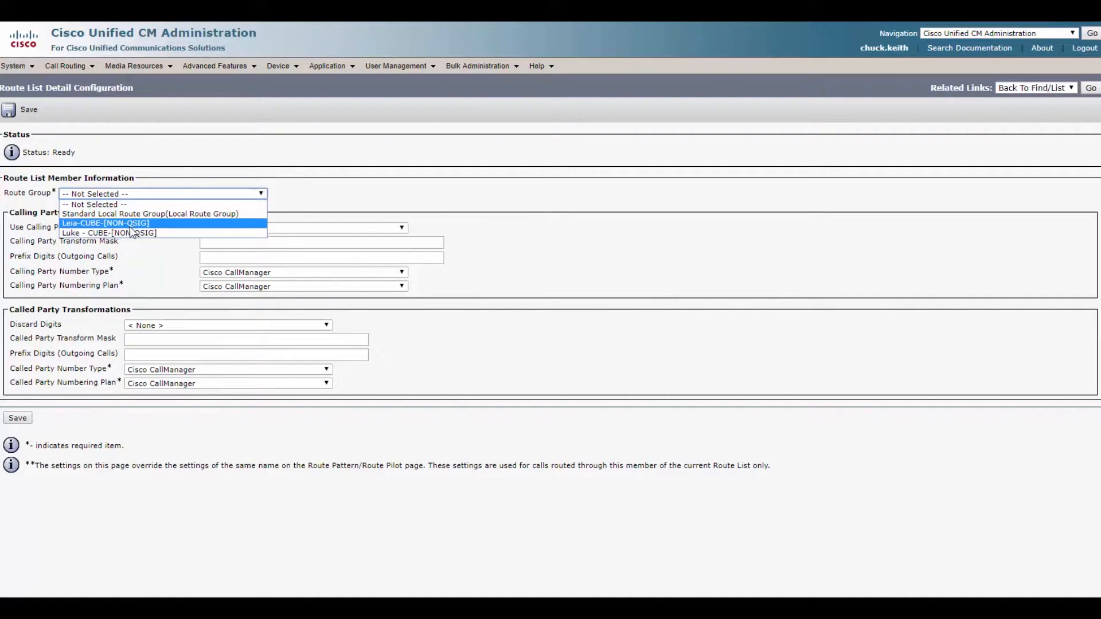
pyautogui.click(104, 224)
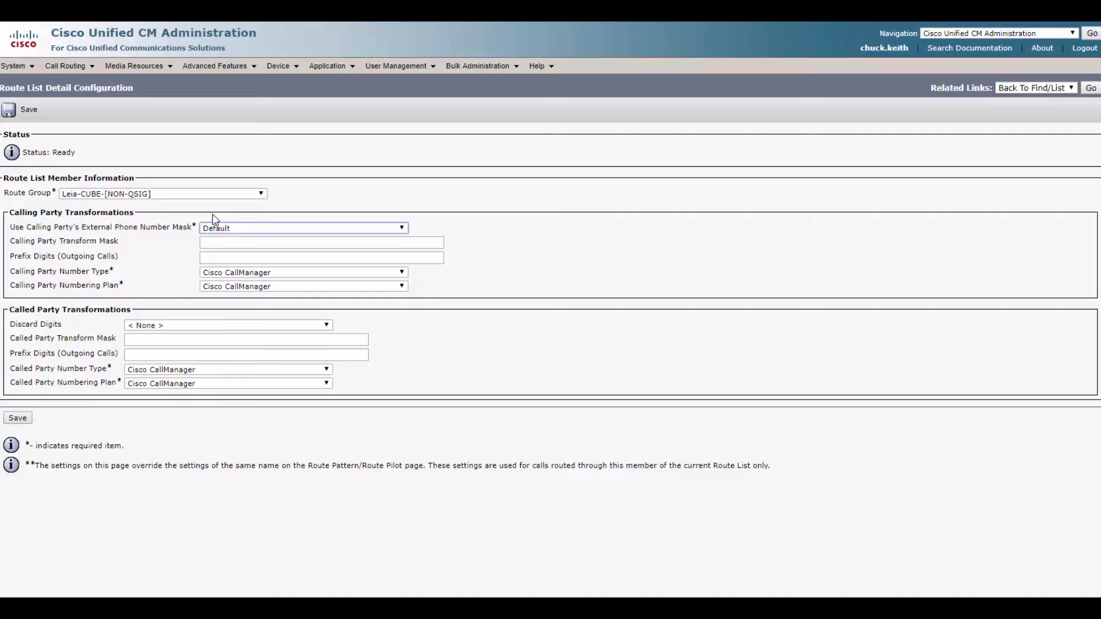
# Step: Keep the calling party external mask at Default and review the called party digit fields
pyautogui.click(302, 227)
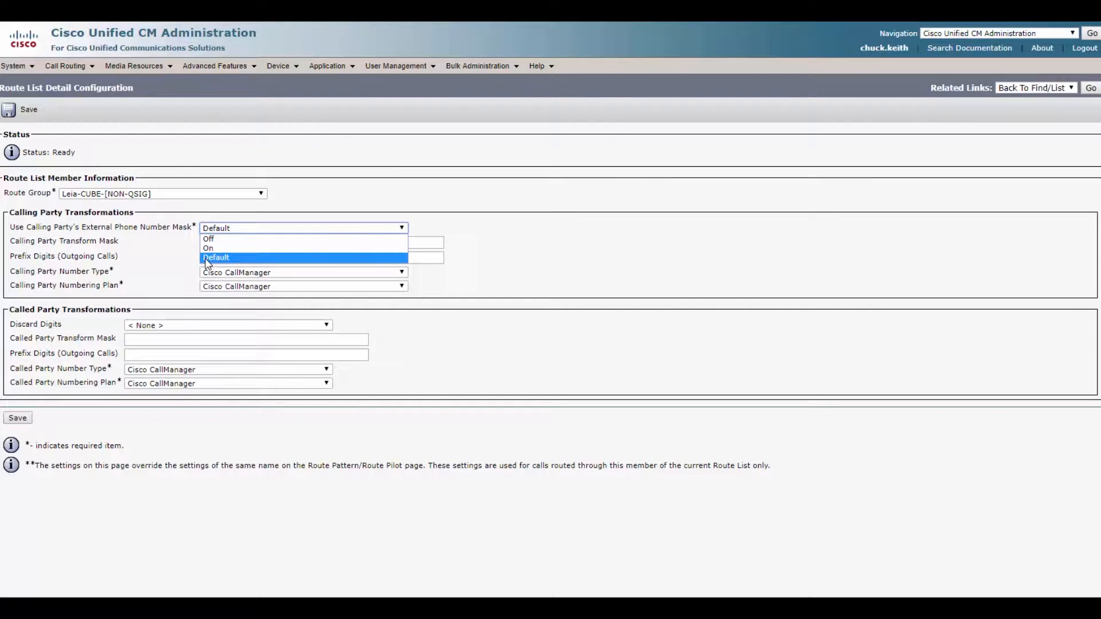
pyautogui.click(216, 257)
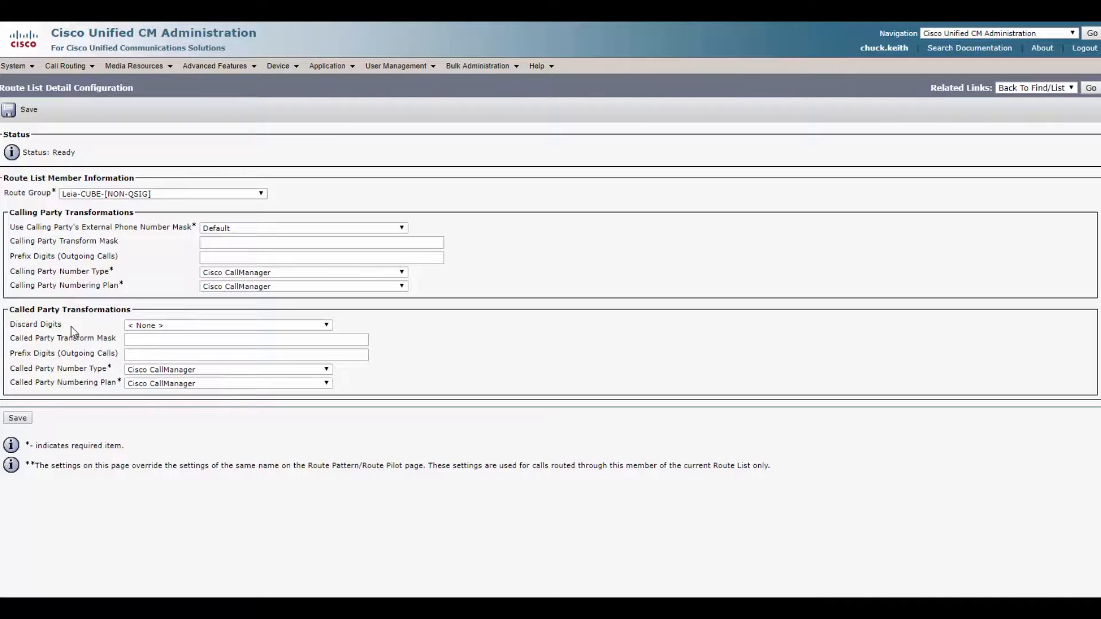
pyautogui.doubleClick(101, 310)
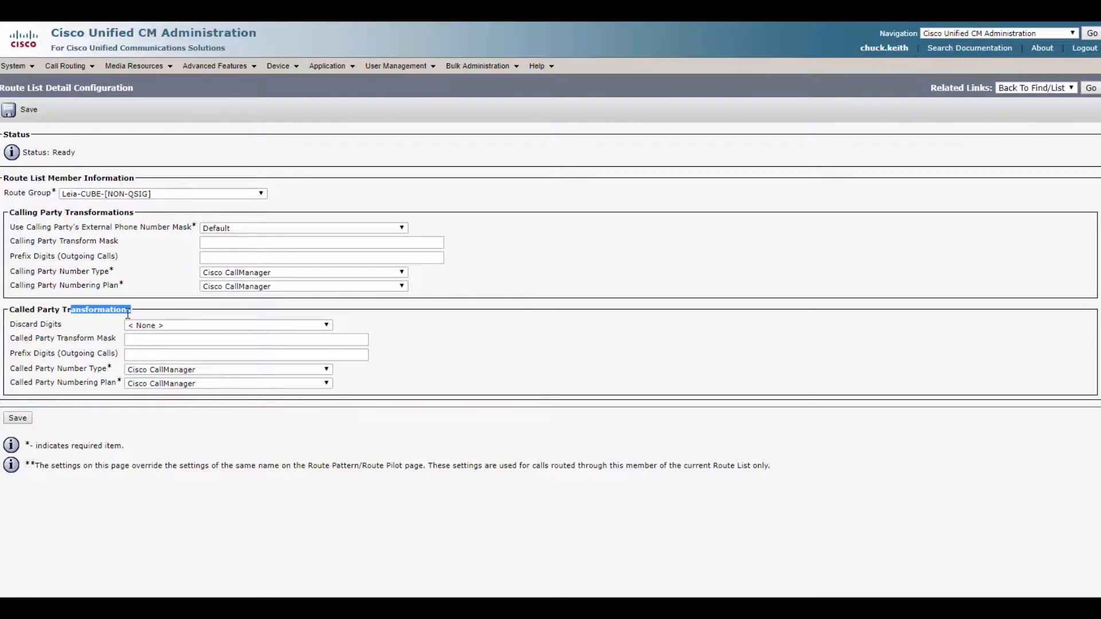
pyautogui.click(245, 339)
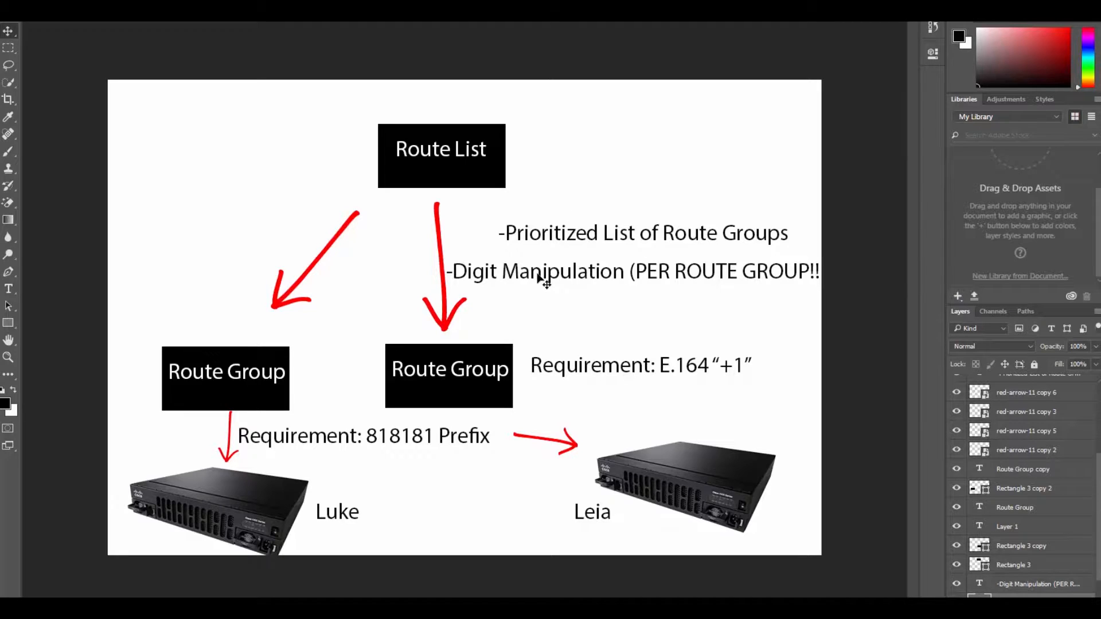
pyautogui.moveTo(649, 307)
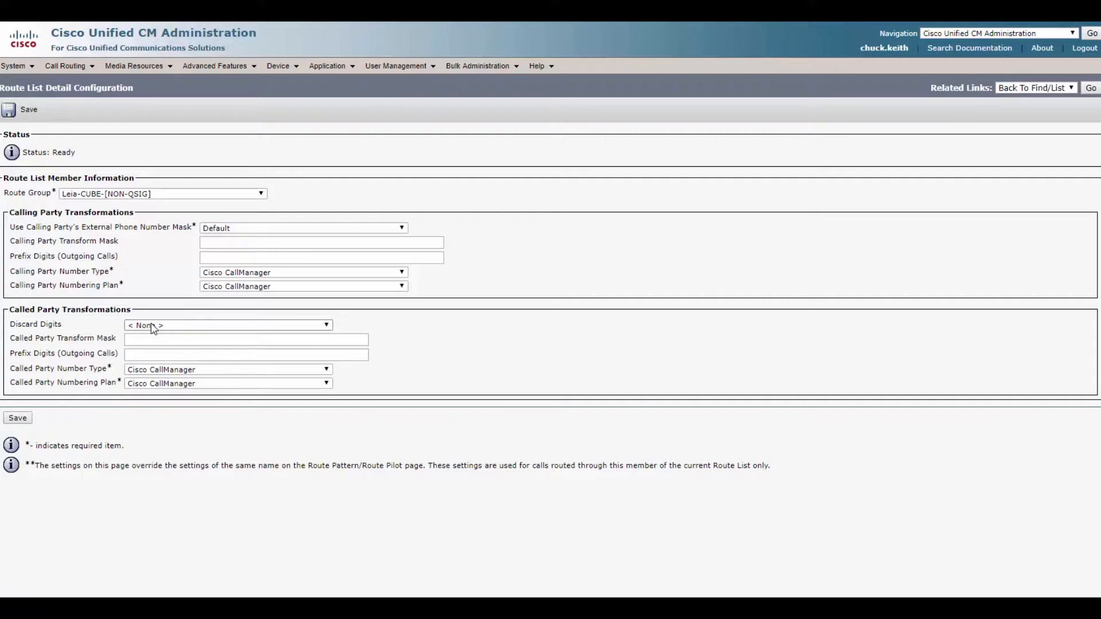
# Step: Set Leia-CUBE member discard digits to NANP:PreDot with prefix +1 and save
pyautogui.click(226, 324)
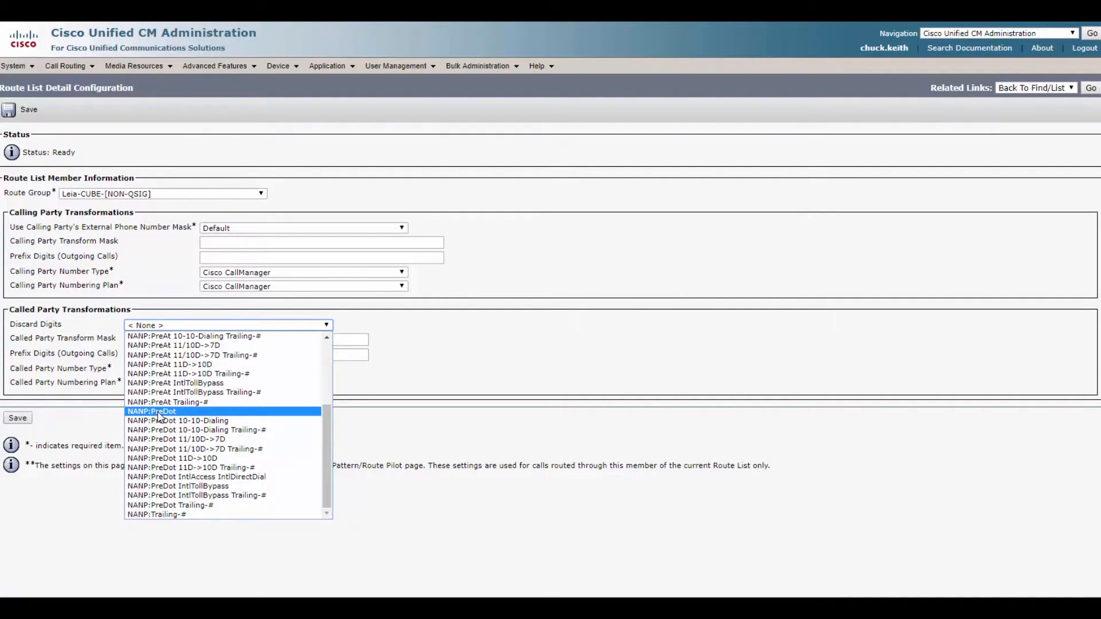
pyautogui.click(151, 410)
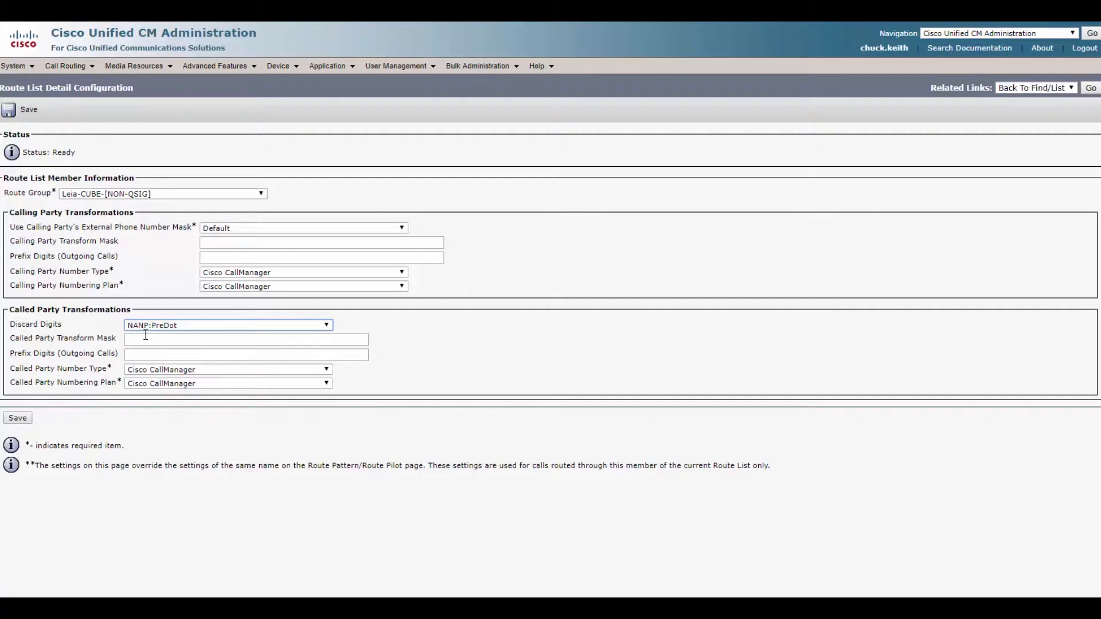
pyautogui.click(245, 339)
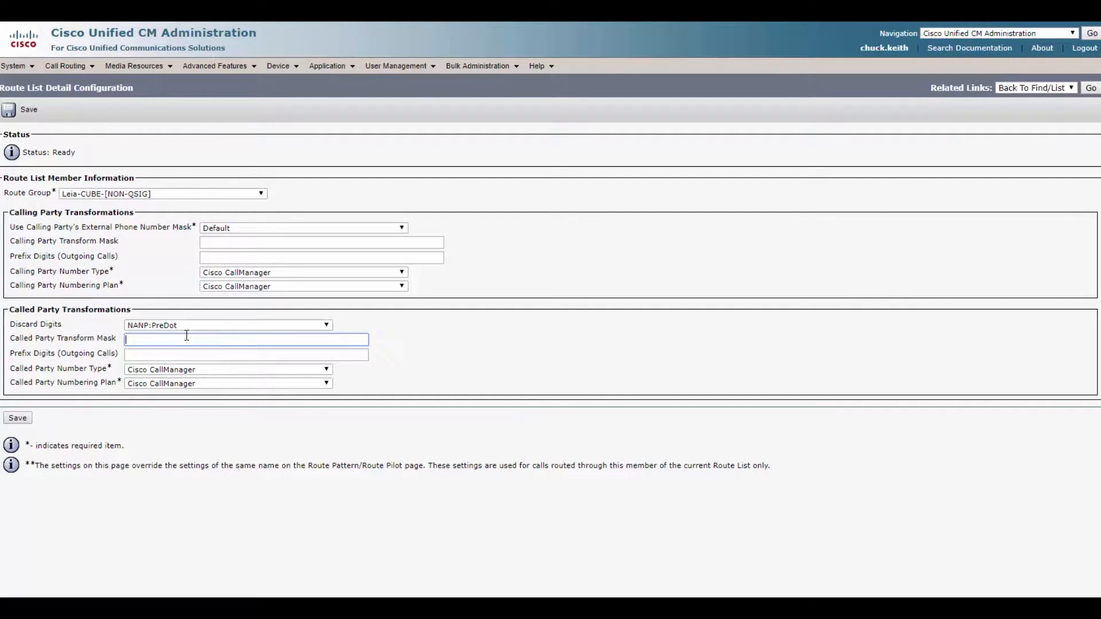
pyautogui.write('+1')
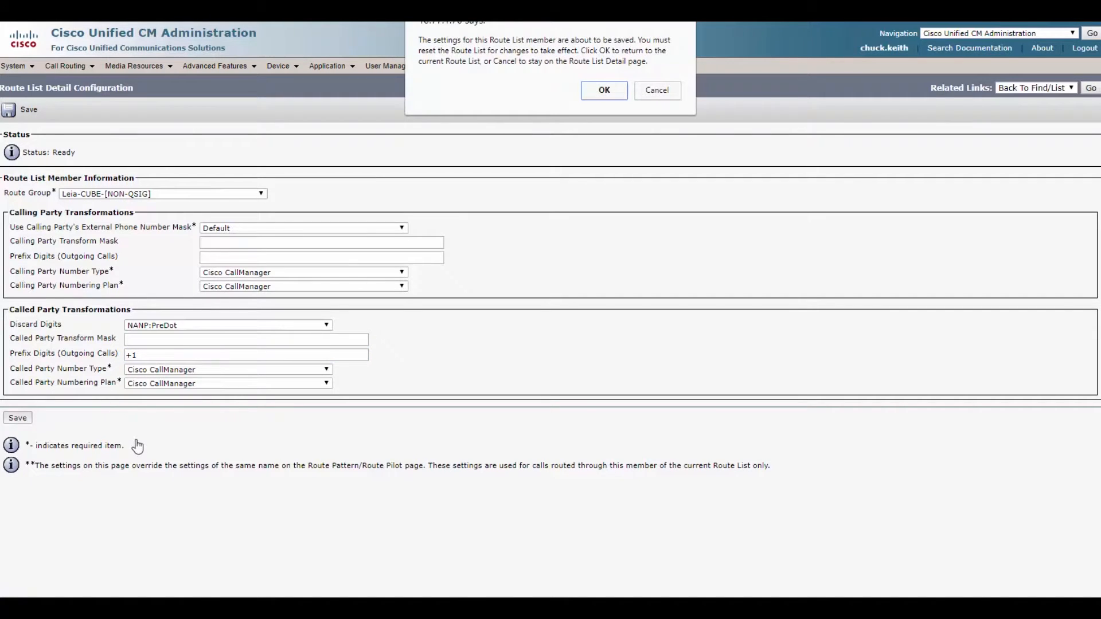
pyautogui.click(602, 90)
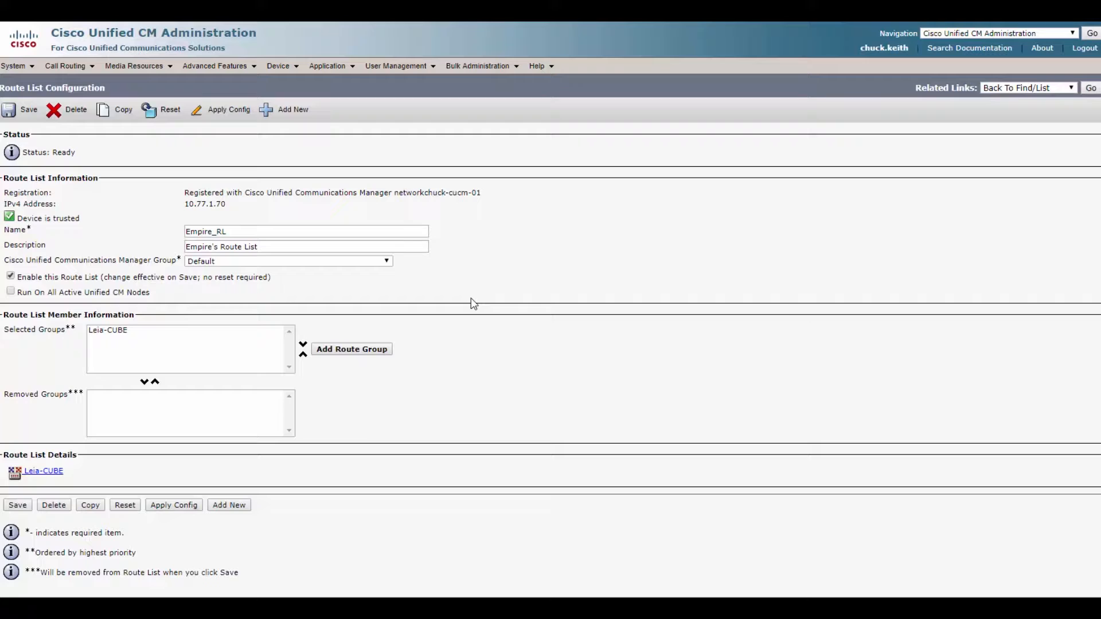
pyautogui.moveTo(471, 303)
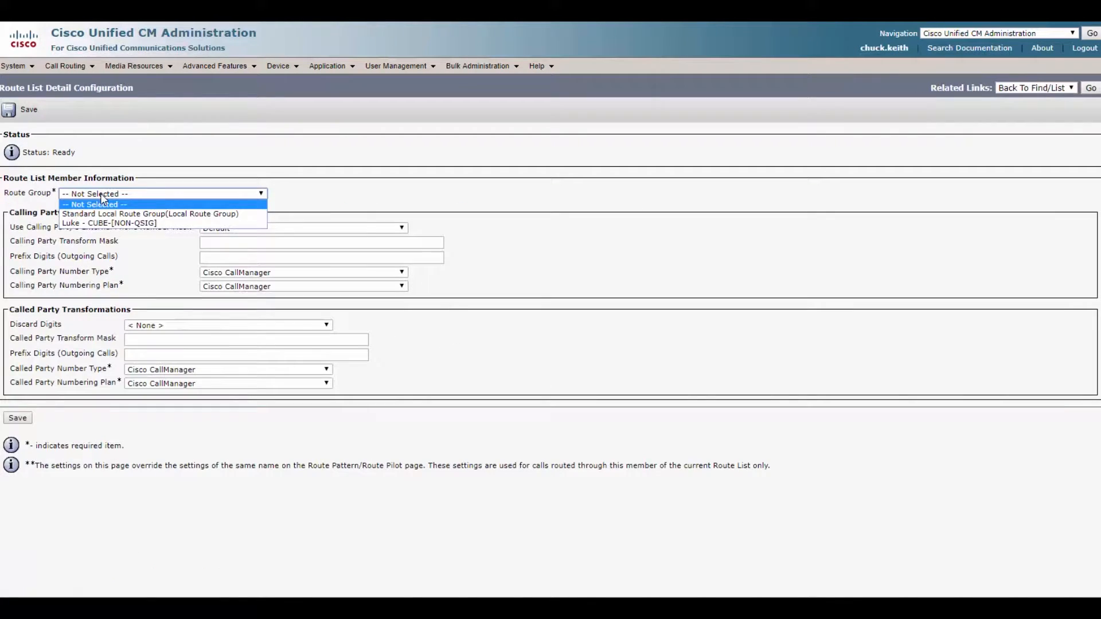
# Step: Add Luke - CUBE as a member with NANP:PreDot discard digits and prefix 818181, then save
pyautogui.click(108, 222)
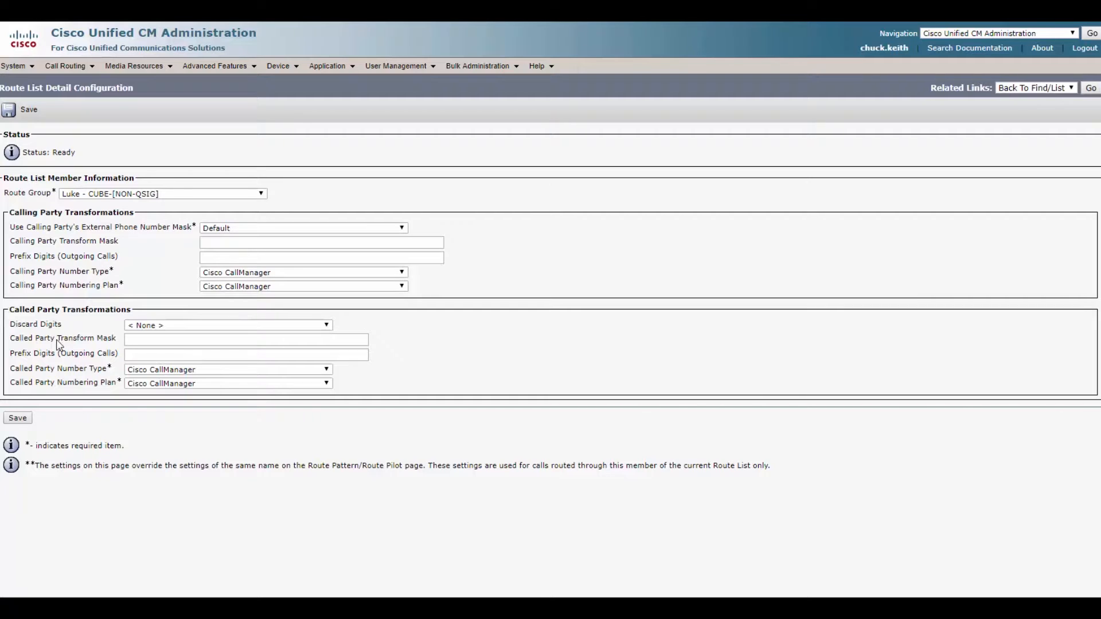
pyautogui.click(225, 325)
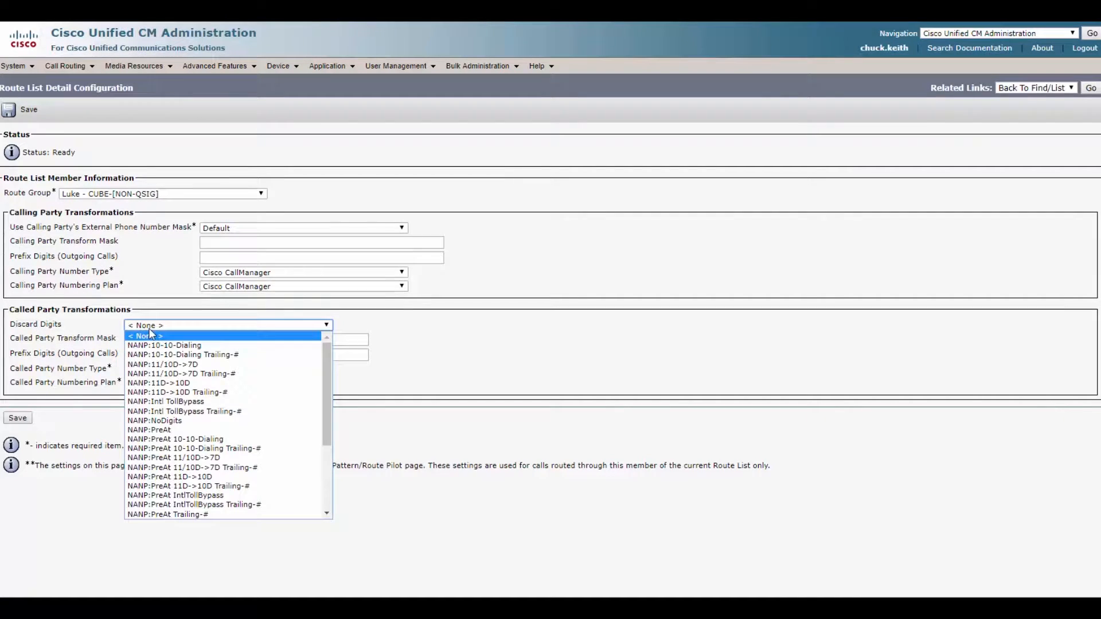
pyautogui.scroll(-3)
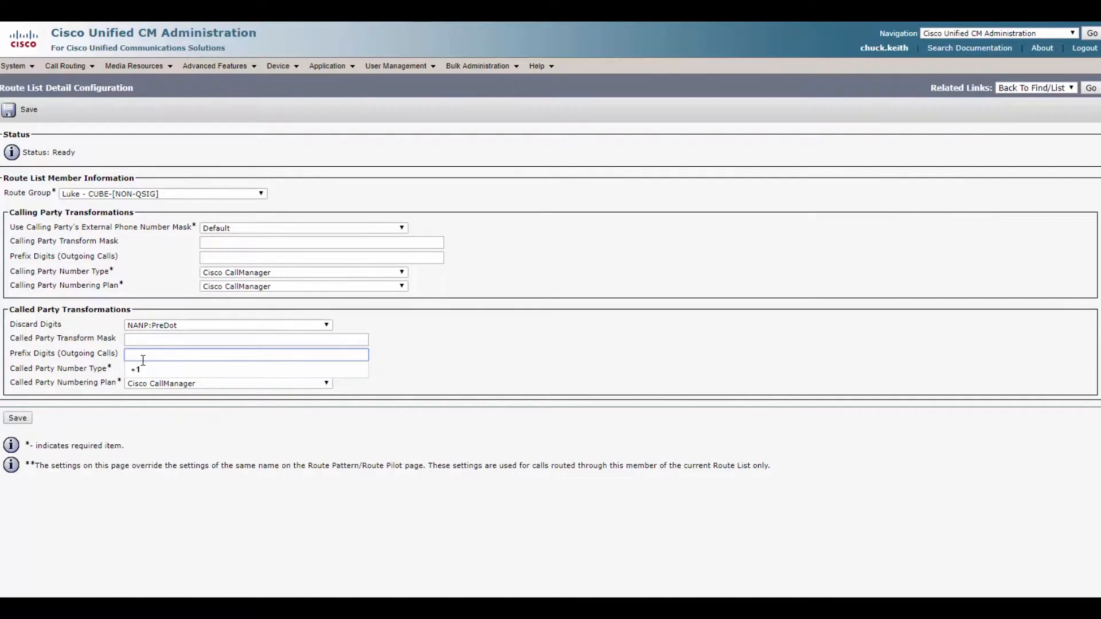
pyautogui.write('818181')
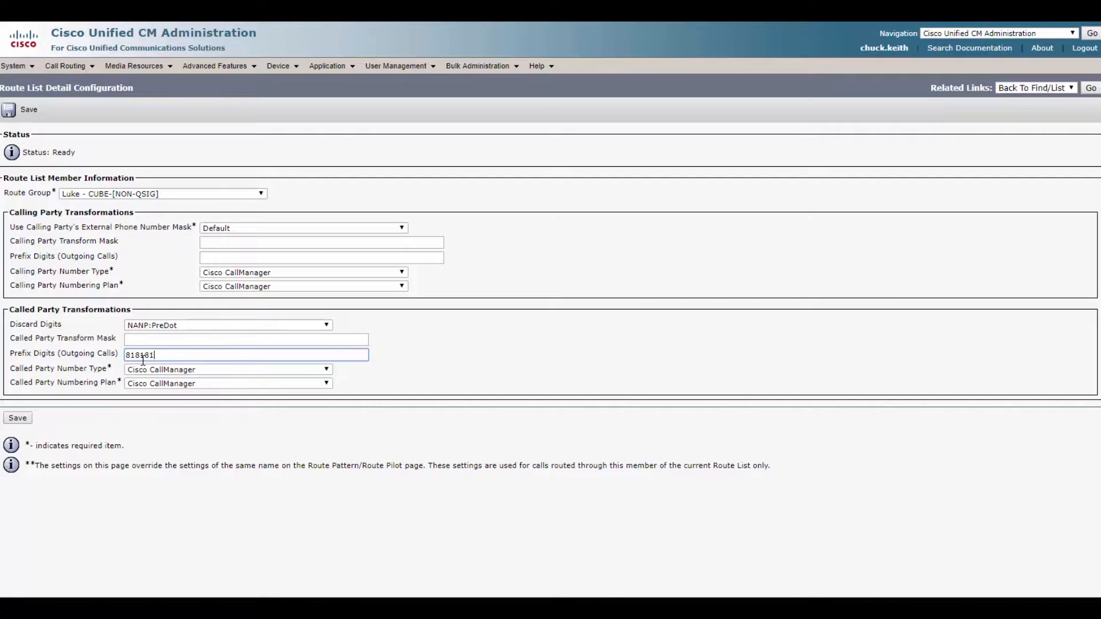
pyautogui.click(22, 109)
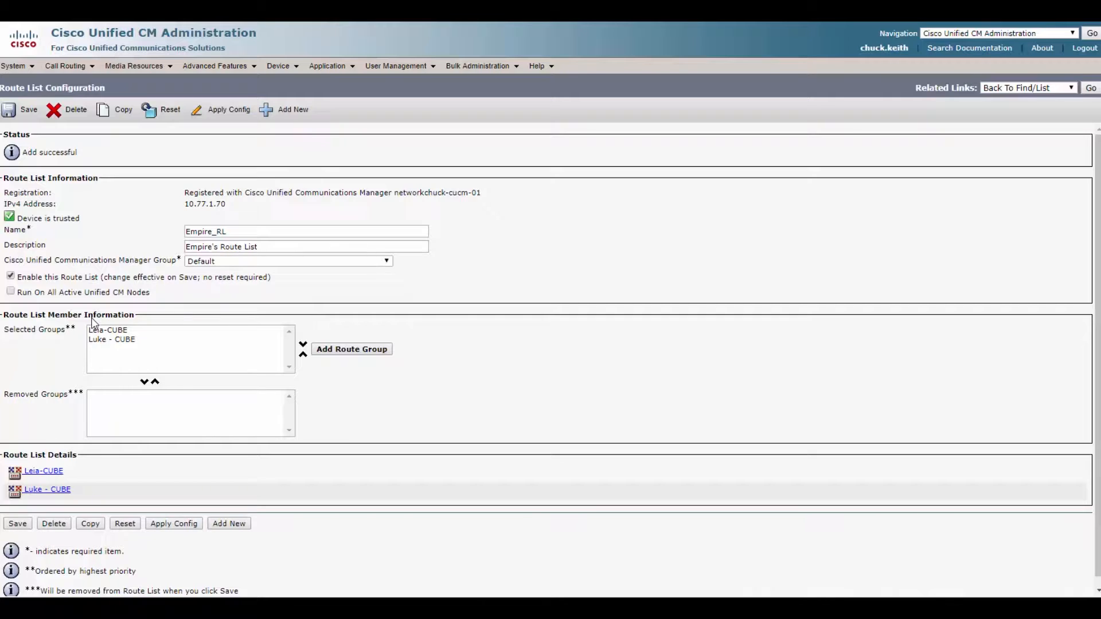
pyautogui.click(108, 330)
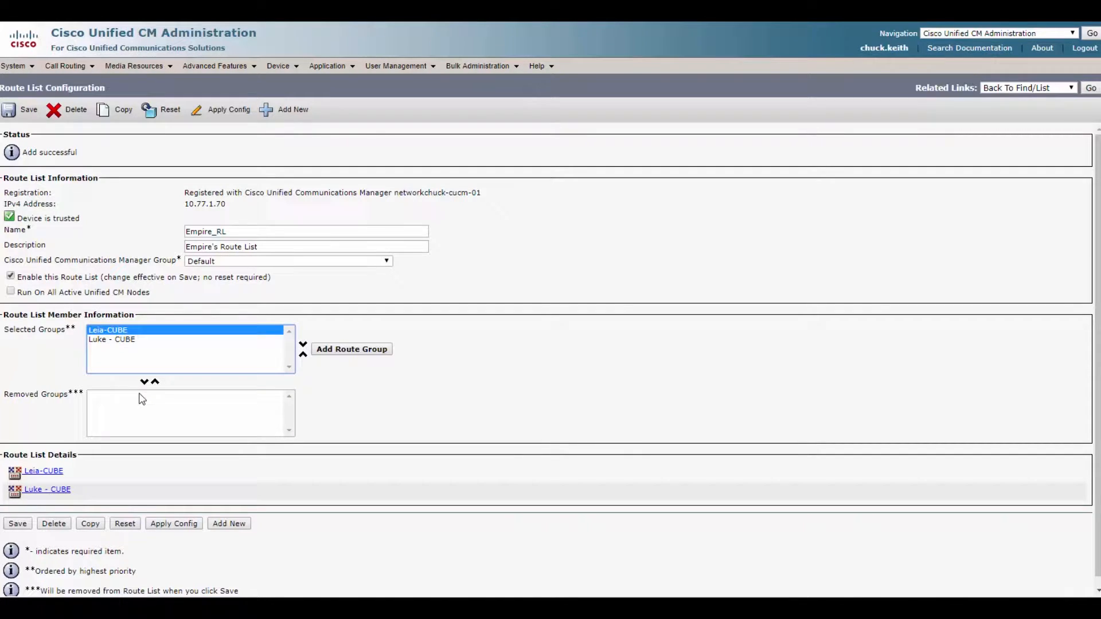
pyautogui.click(145, 381)
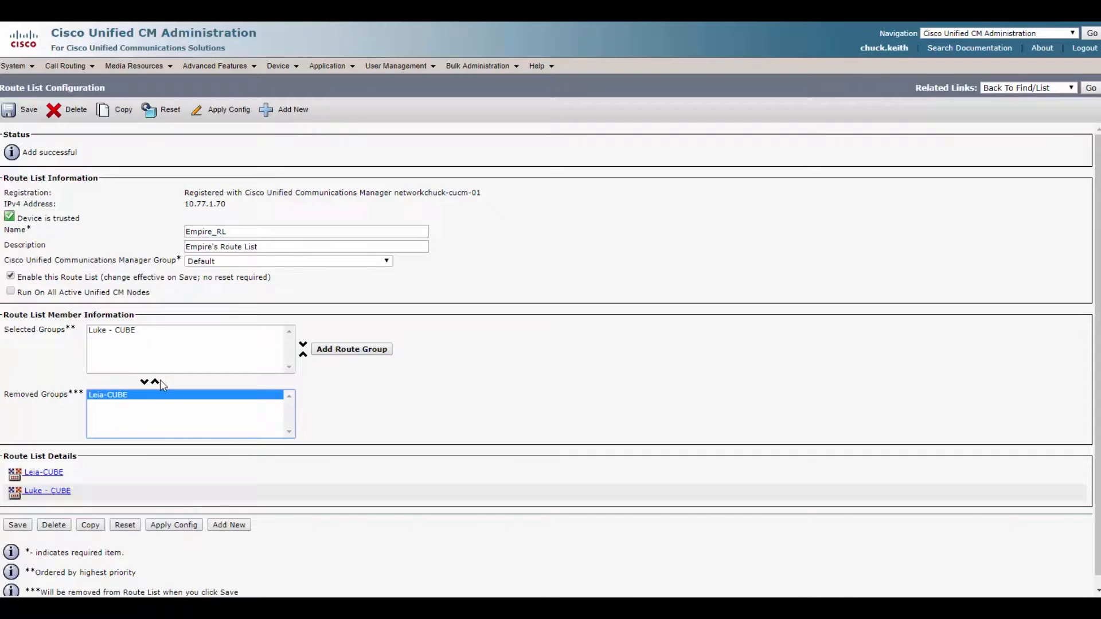
pyautogui.click(155, 381)
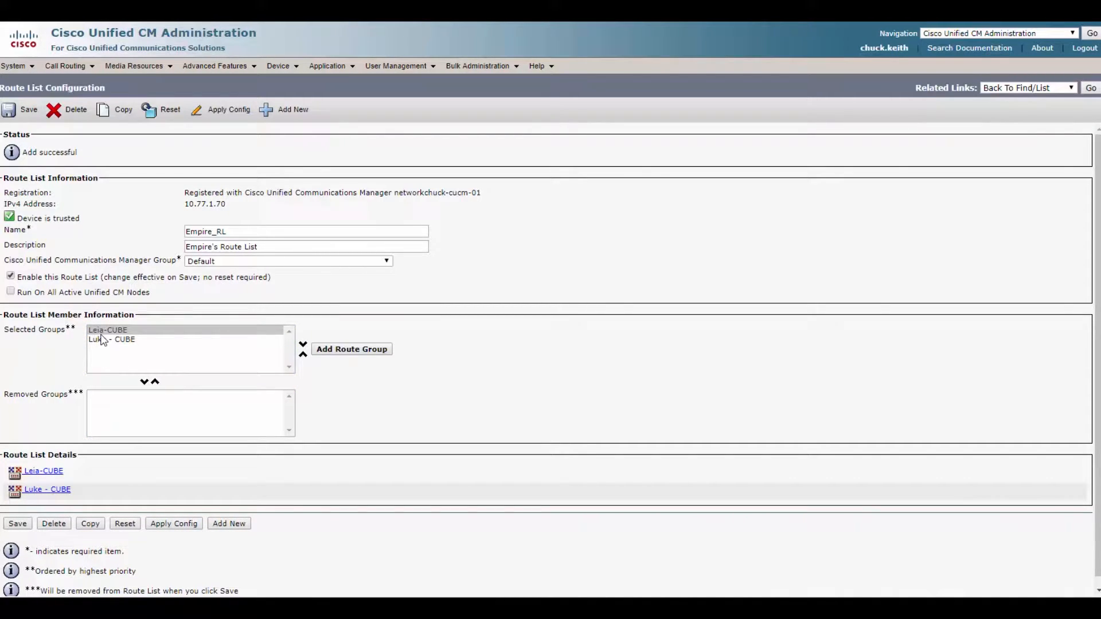
pyautogui.click(107, 330)
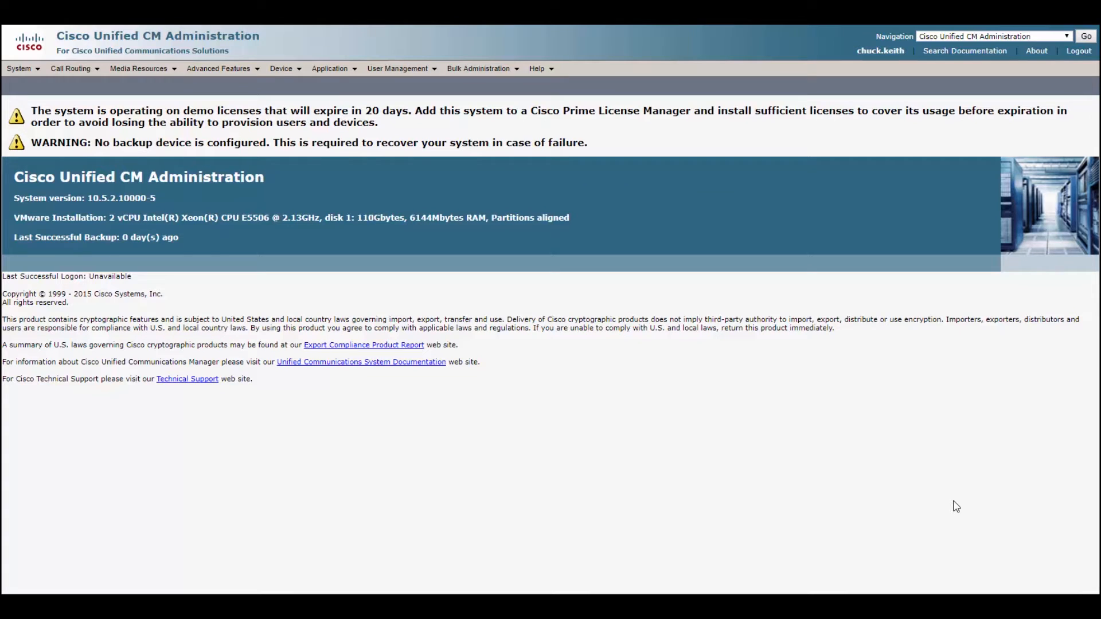
# Step: List all existing route patterns, showing the single pattern 13001
pyautogui.click(70, 68)
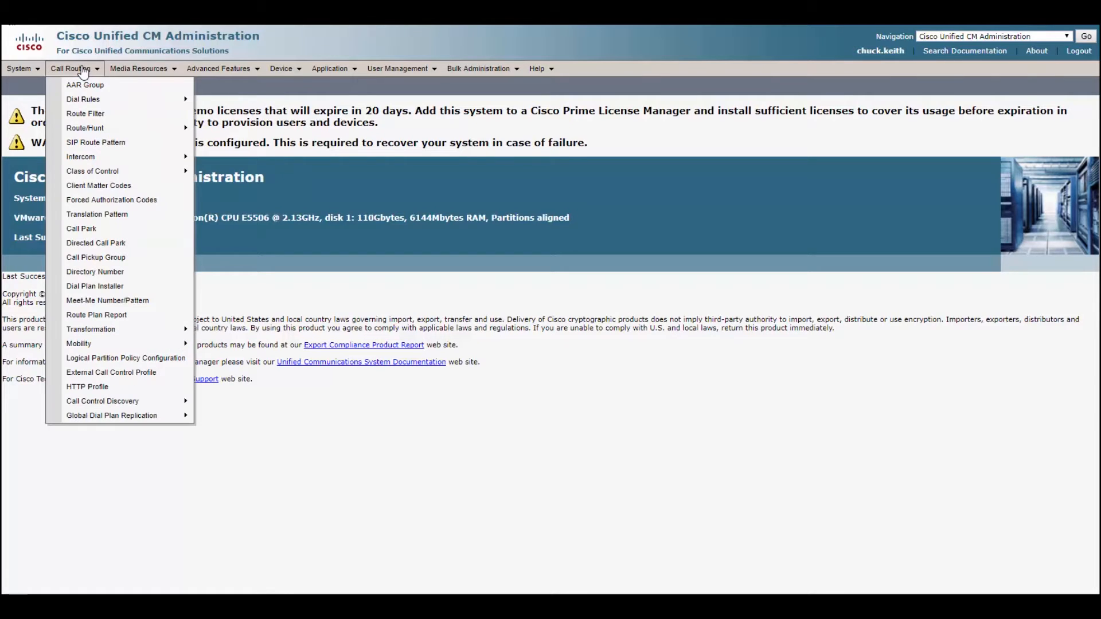
pyautogui.moveTo(85, 128)
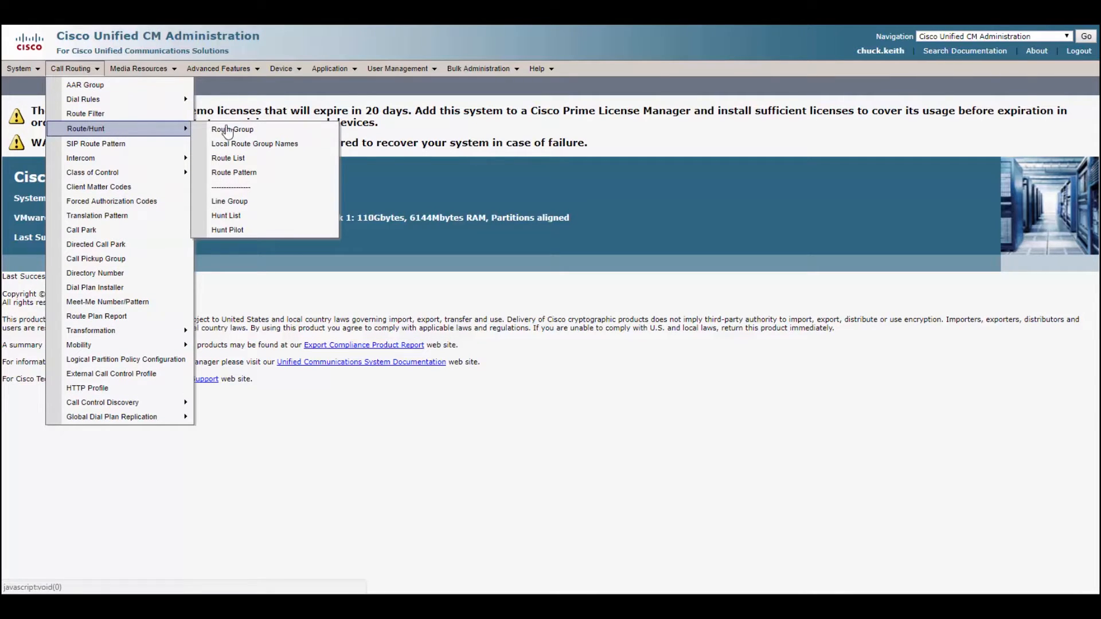
pyautogui.click(233, 172)
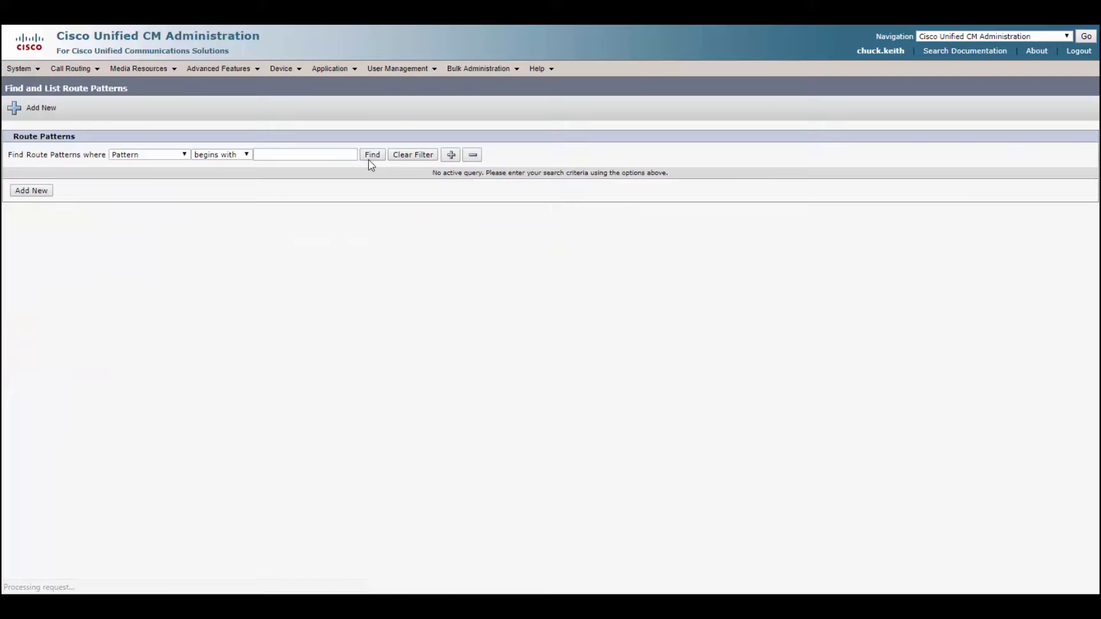
pyautogui.click(371, 155)
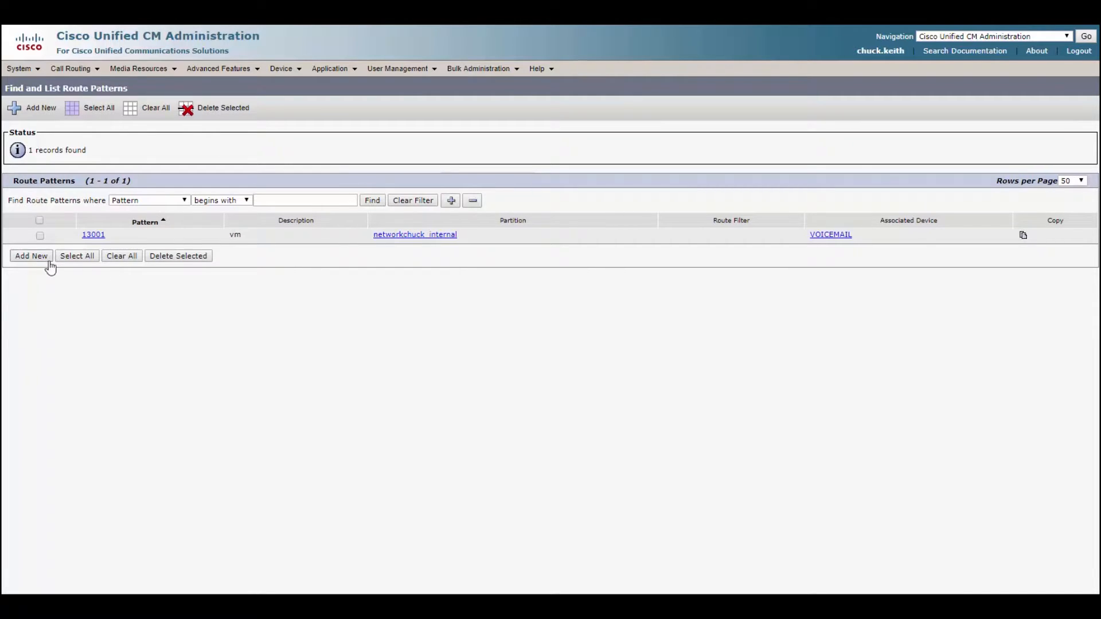
# Step: Create route pattern 8.[2-9]XX[2-9]XXXXXX in Tatooine_PT, description Tatooine OUTBOUND, routed to Empire_RL
pyautogui.click(31, 256)
pyautogui.write('8.[2-9]XX[2-9]XXXXXX')
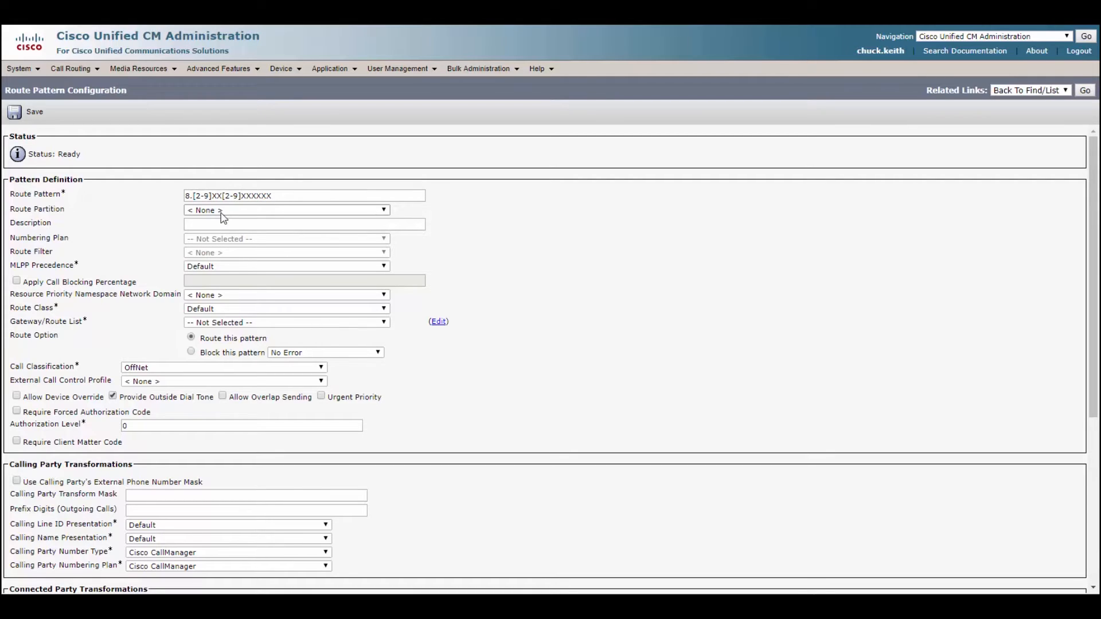
pyautogui.click(285, 209)
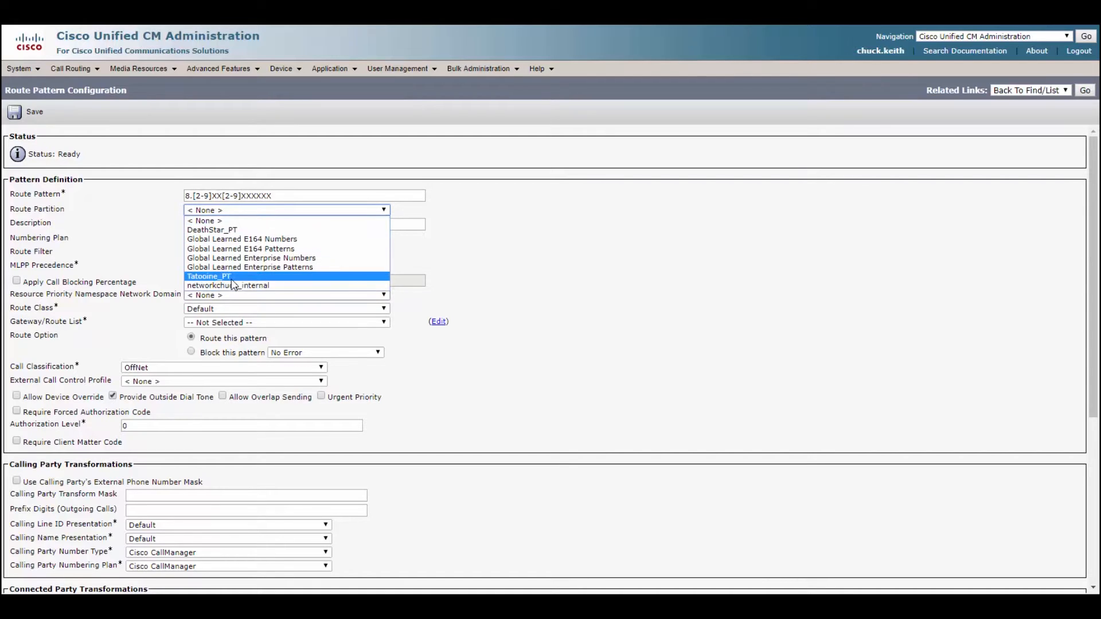
pyautogui.click(208, 276)
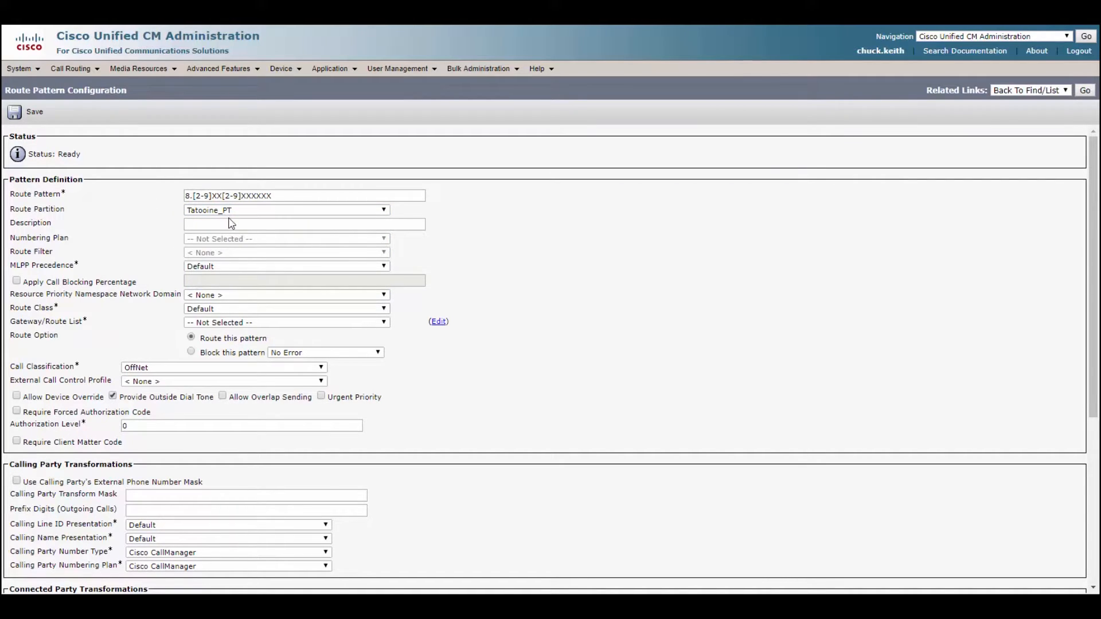
pyautogui.write('Tatooine OUTBOUND')
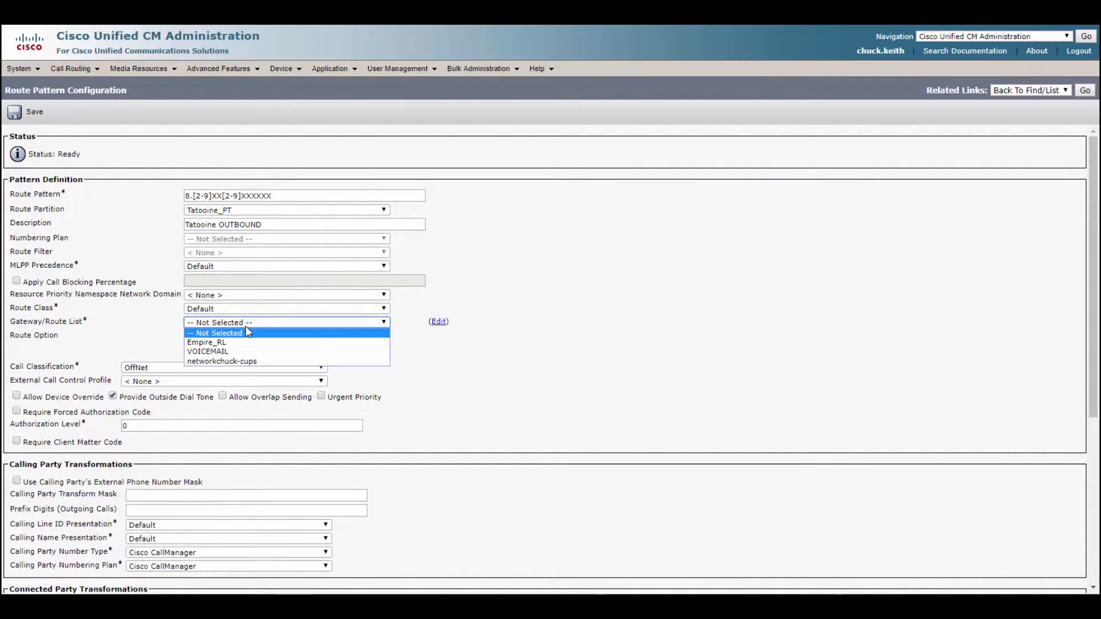
pyautogui.click(206, 342)
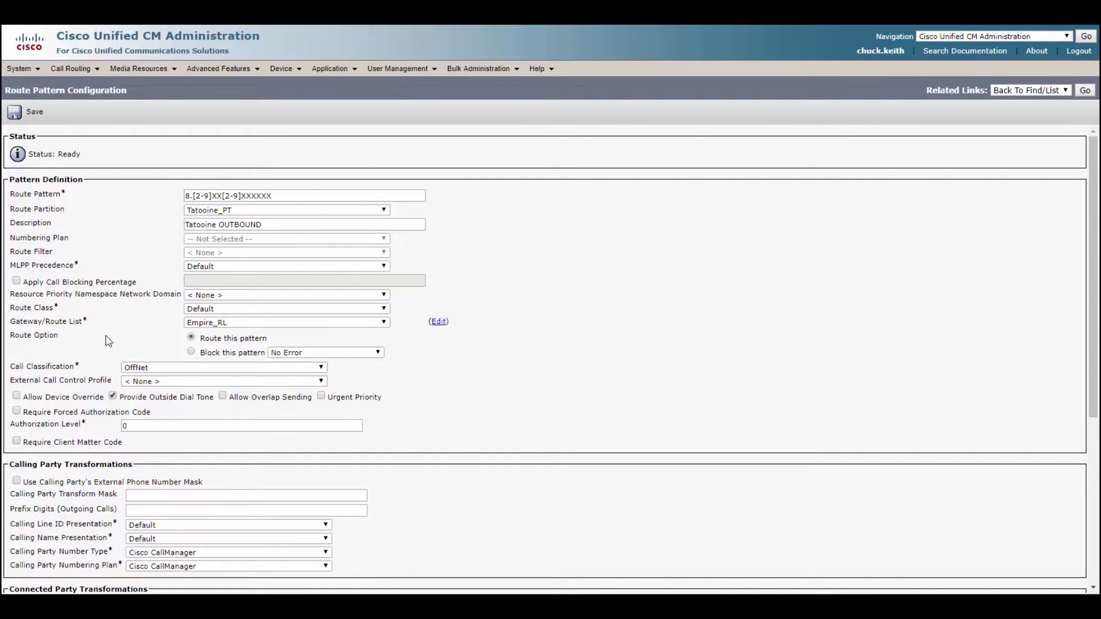
# Step: Review the Called Party Transformations fields of the new route pattern, leaving them empty
pyautogui.scroll(-3)
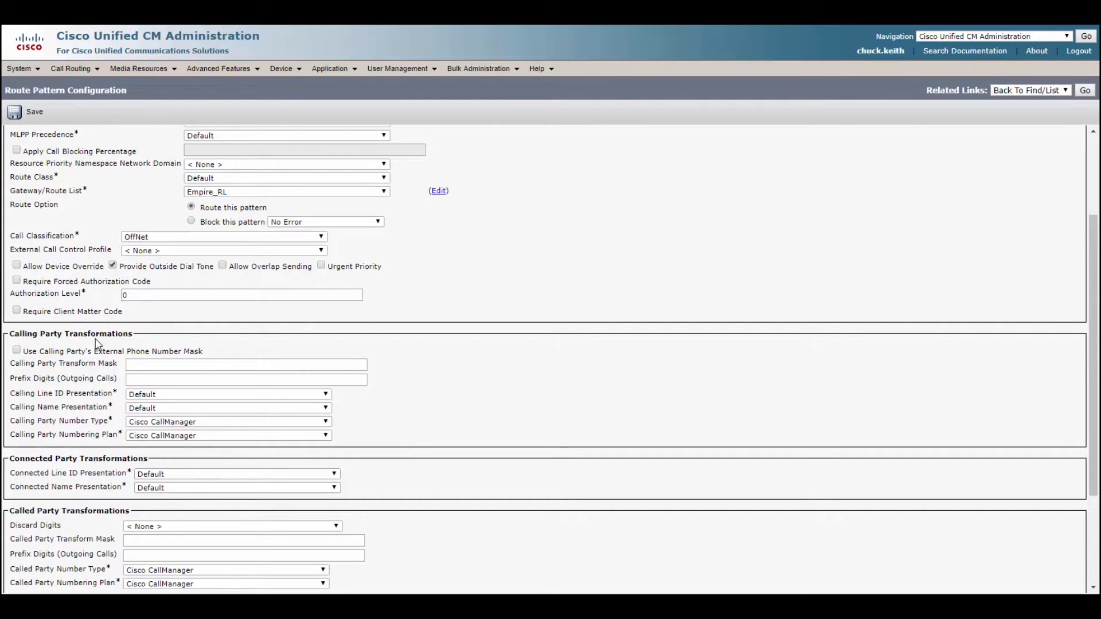
pyautogui.scroll(-3)
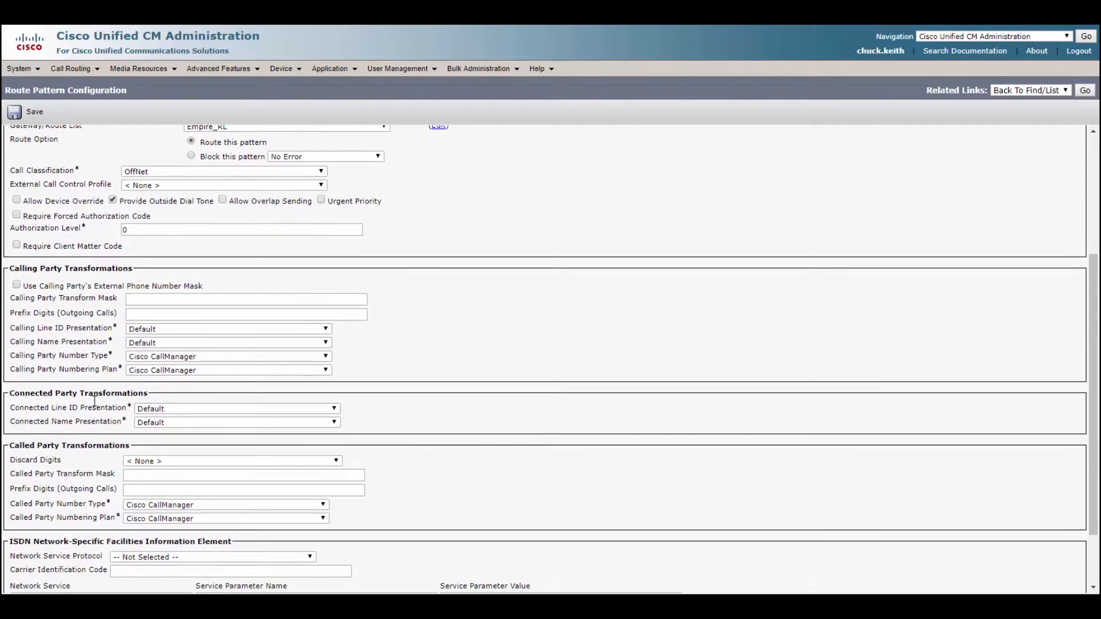
pyautogui.click(232, 461)
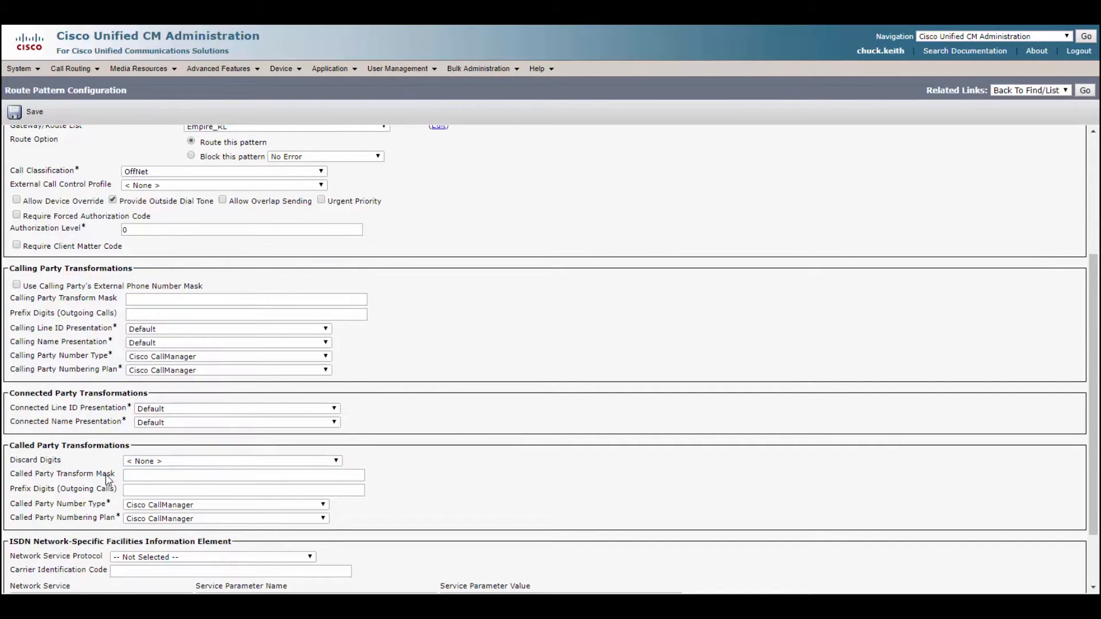
pyautogui.click(244, 475)
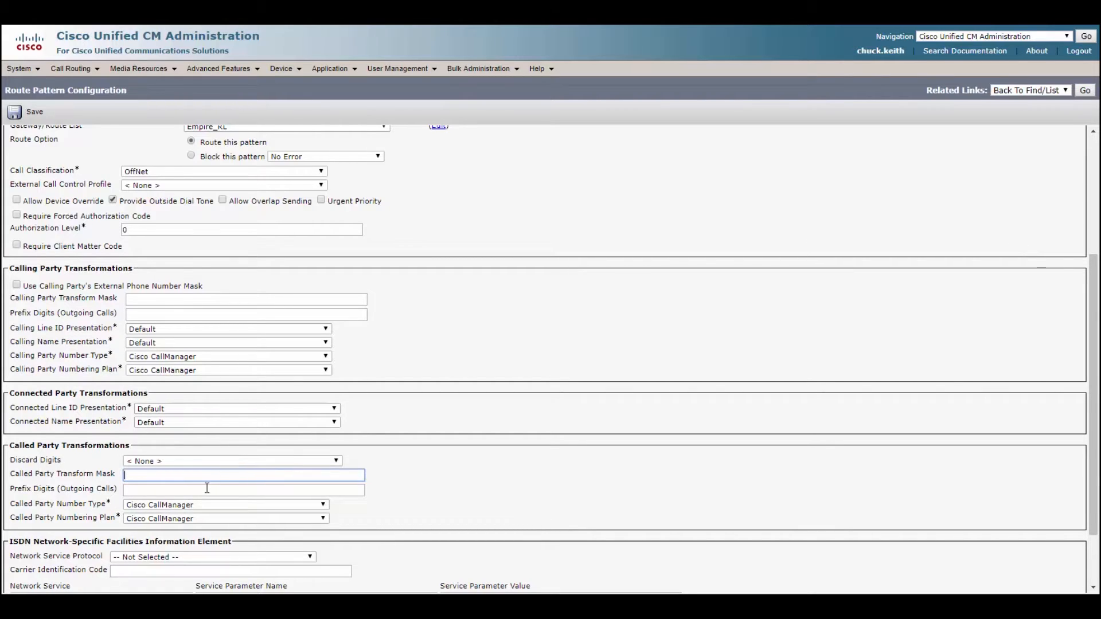
pyautogui.scroll(-3)
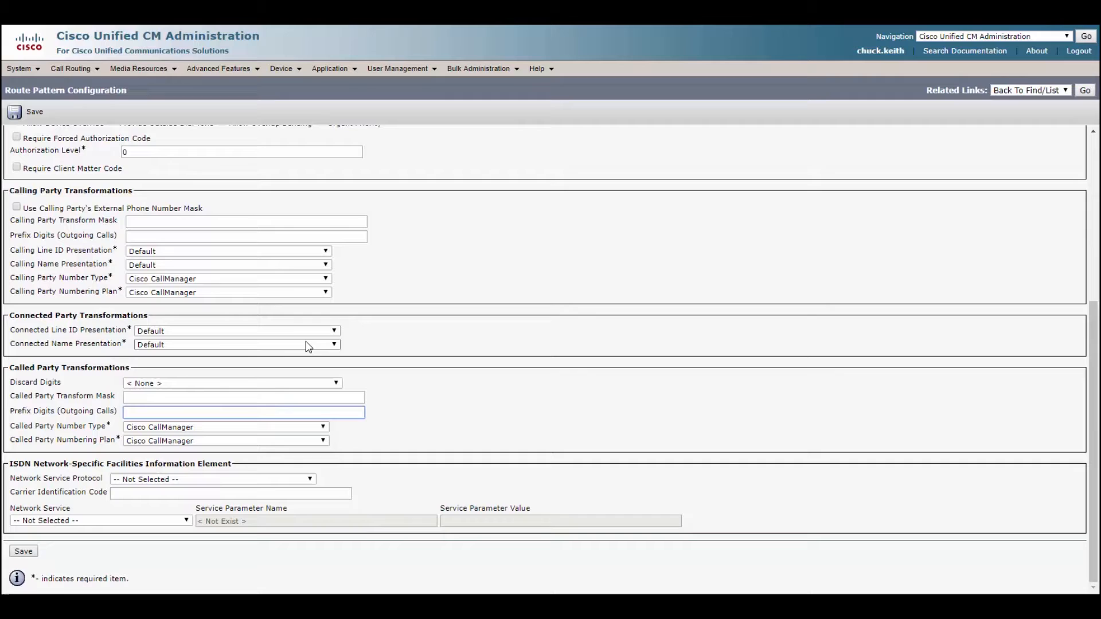
pyautogui.scroll(3)
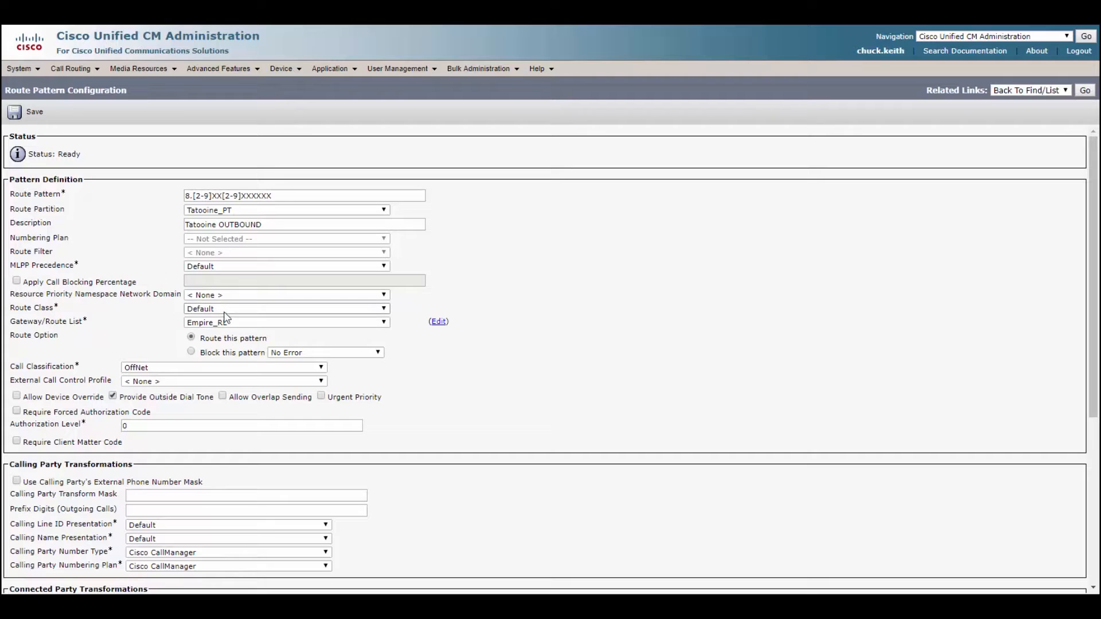
# Step: Save the route pattern and accept the authorization code warning
pyautogui.click(33, 112)
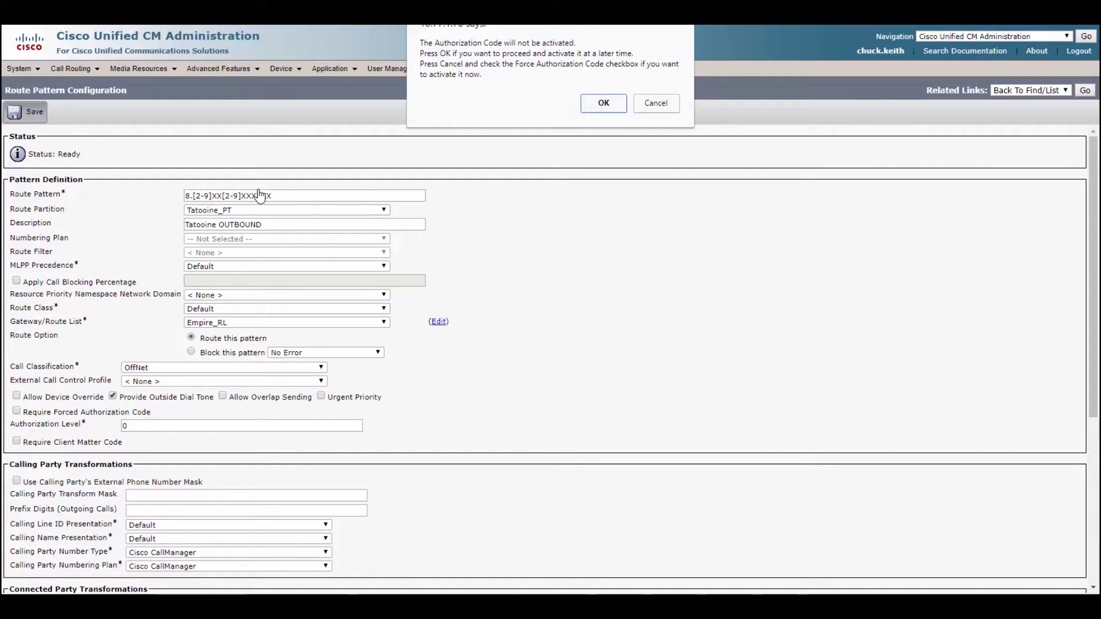
pyautogui.click(602, 102)
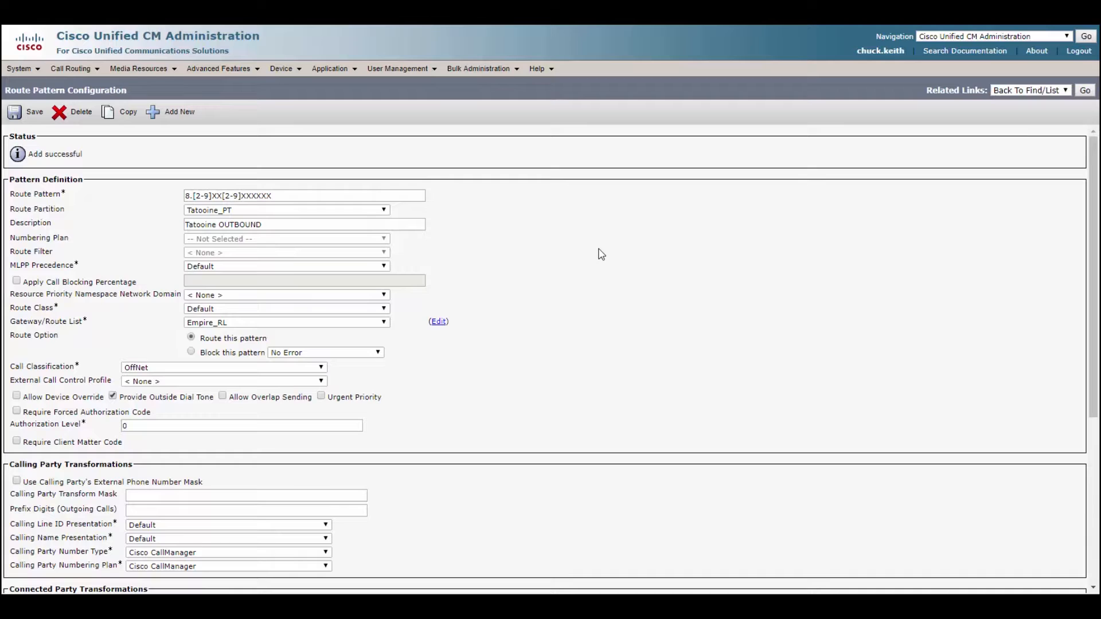
pyautogui.moveTo(110, 72)
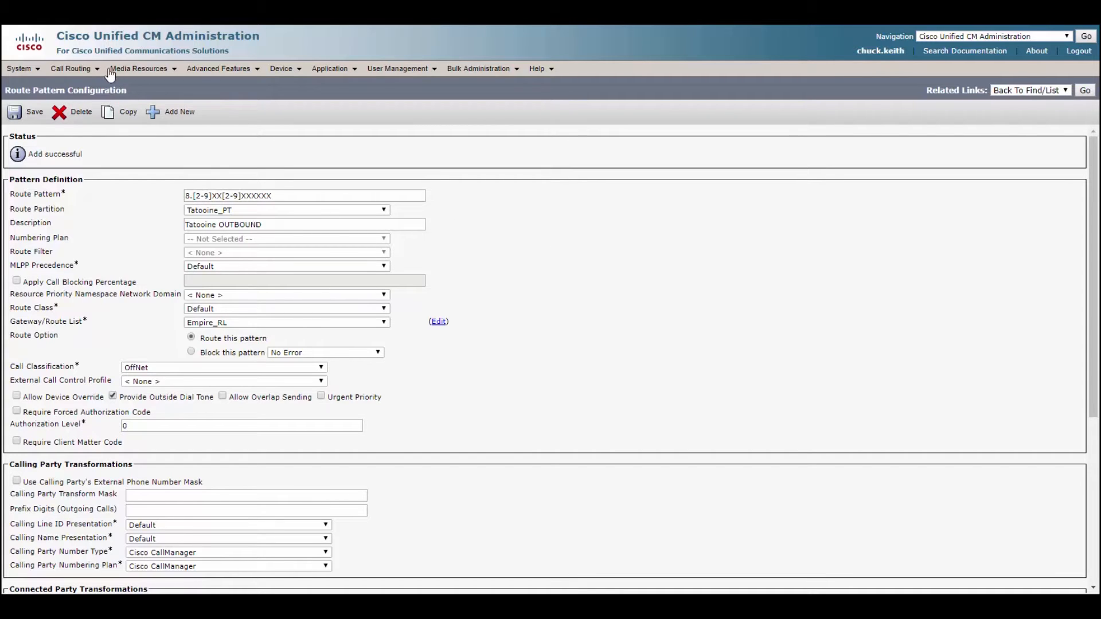
# Step: Run the Route Plan Report for partitions containing 'tat' and view the pattern's routing details
pyautogui.click(70, 68)
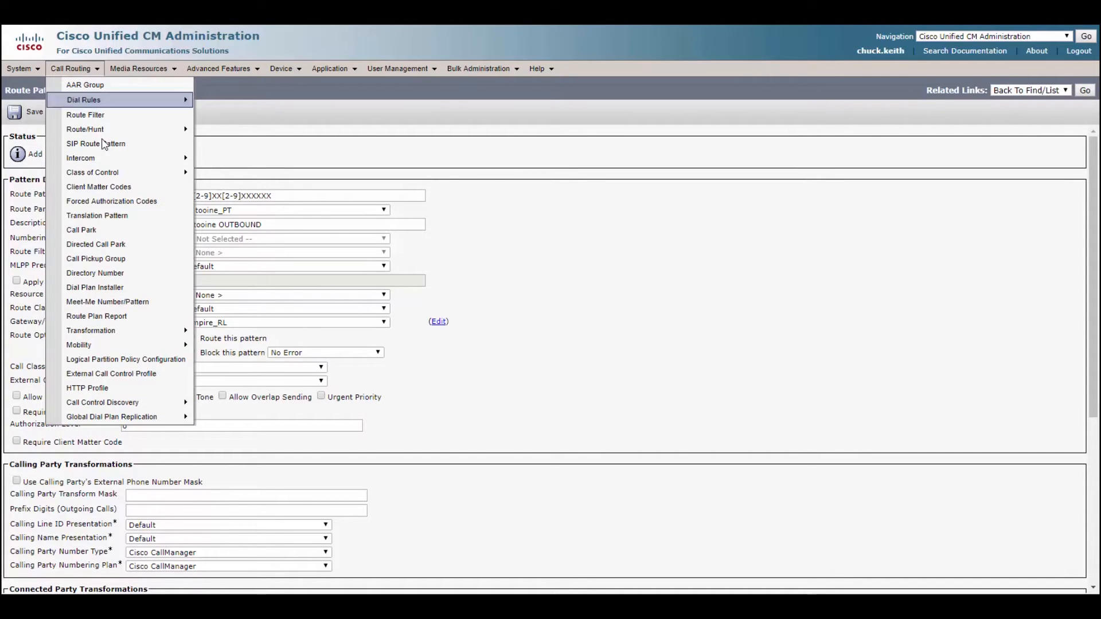
pyautogui.click(97, 315)
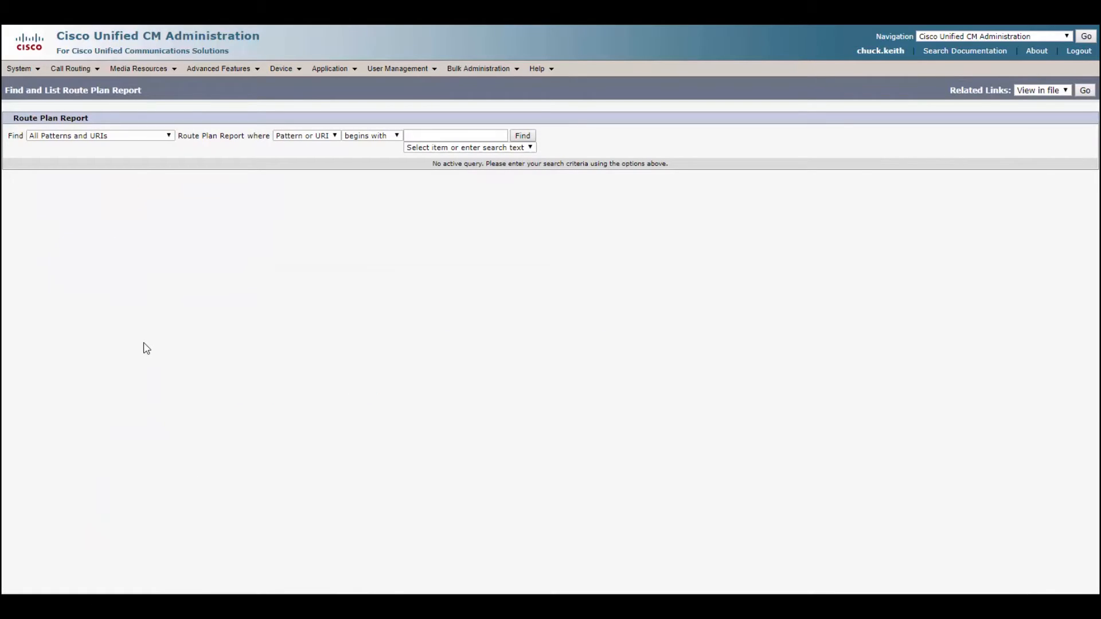
pyautogui.click(371, 180)
pyautogui.write('tat')
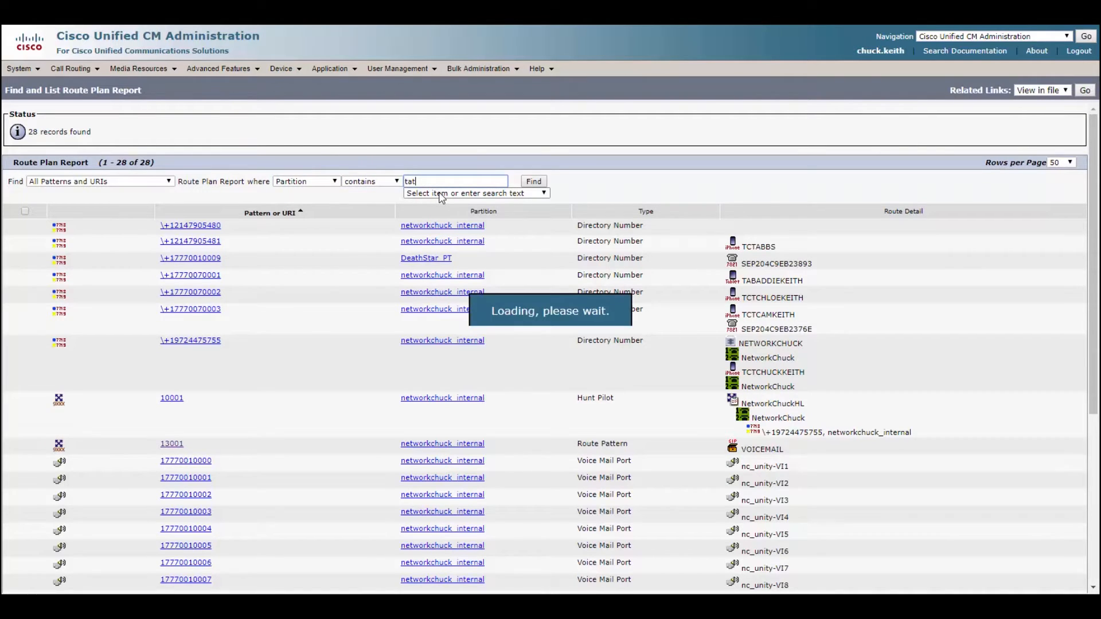
pyautogui.click(532, 182)
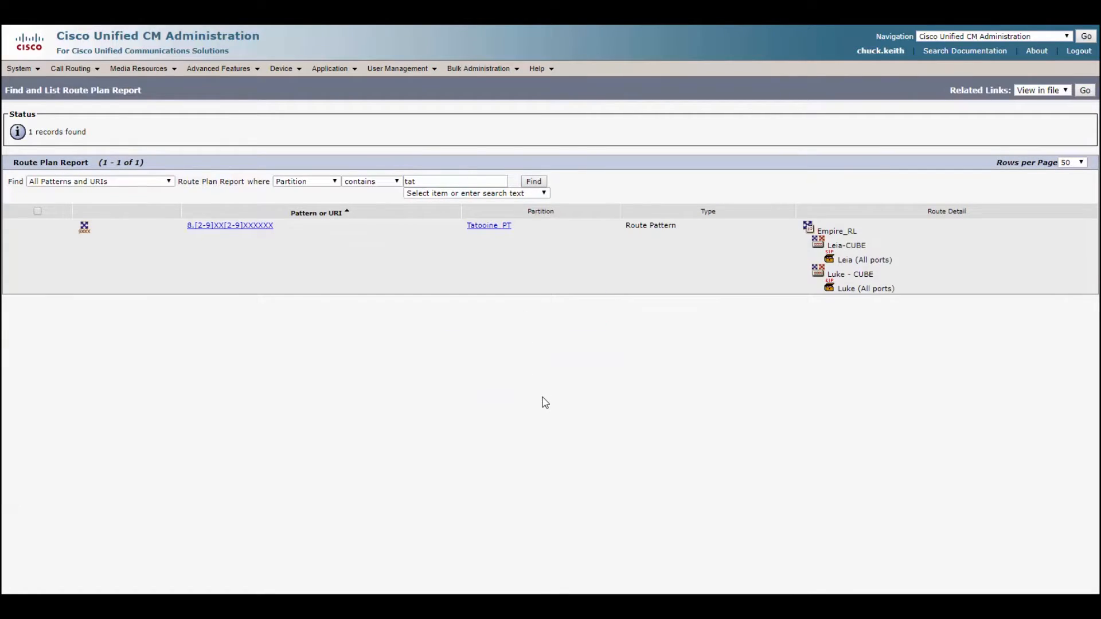
pyautogui.moveTo(493, 356)
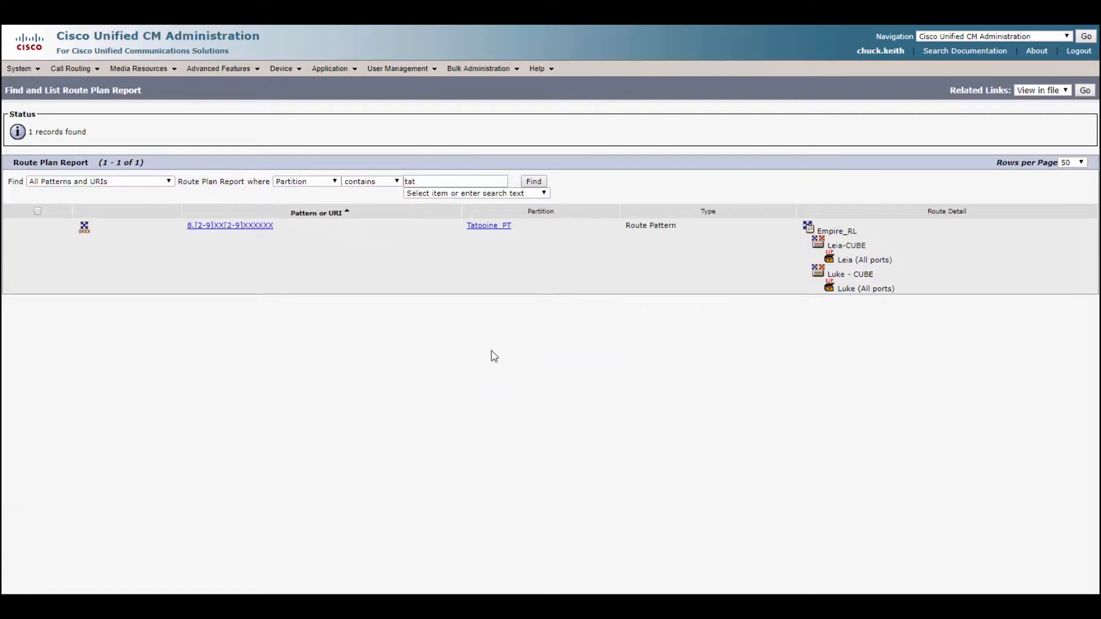
pyautogui.moveTo(524, 335)
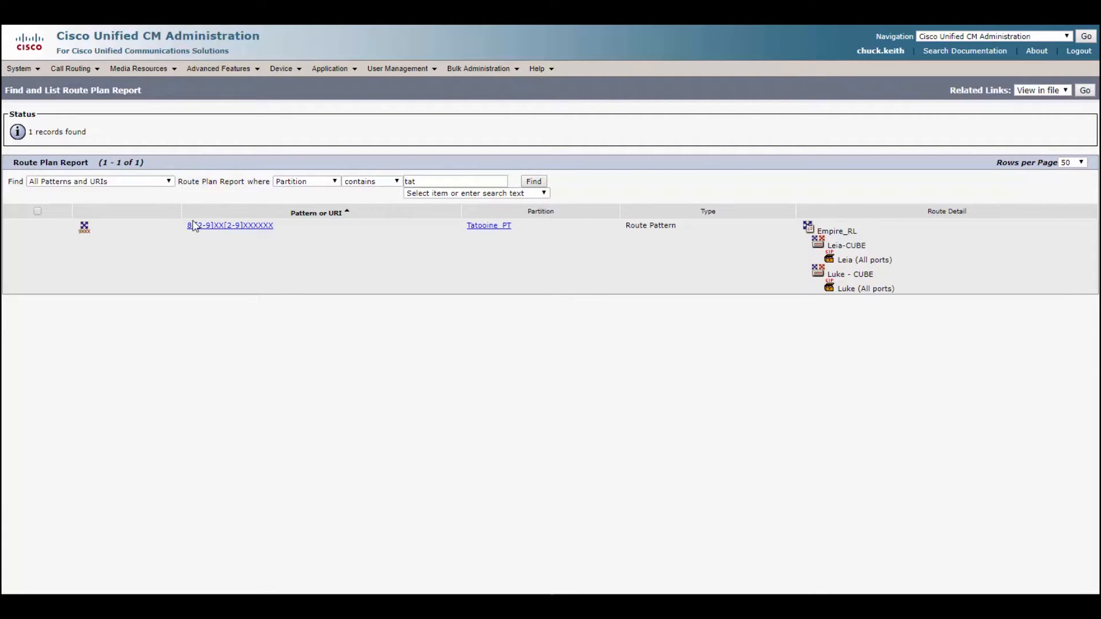
pyautogui.moveTo(231, 229)
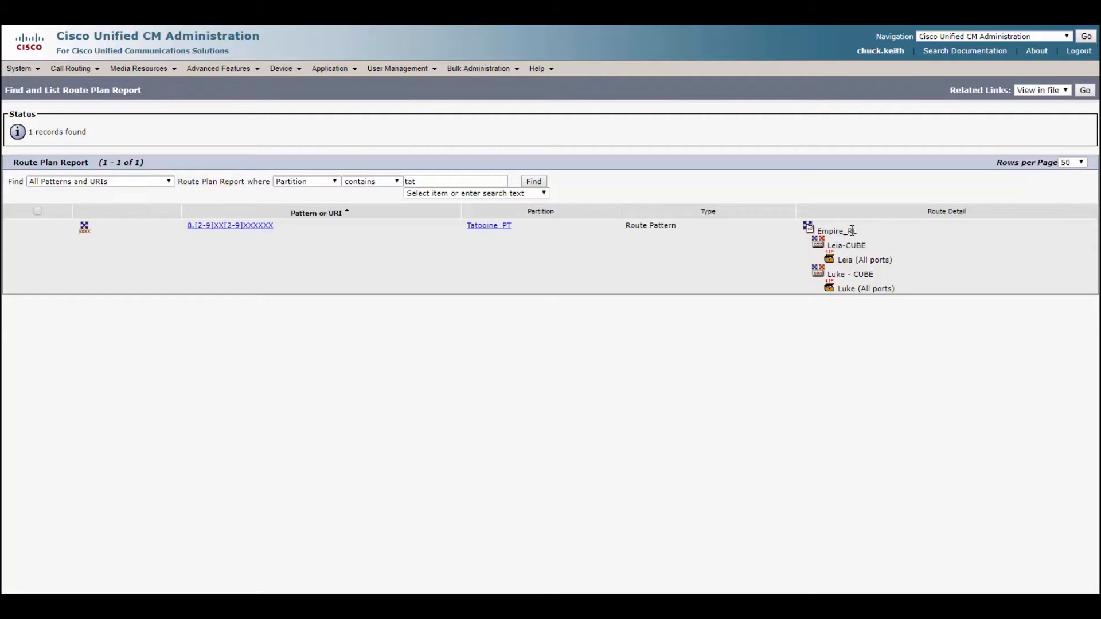
pyautogui.moveTo(796, 242)
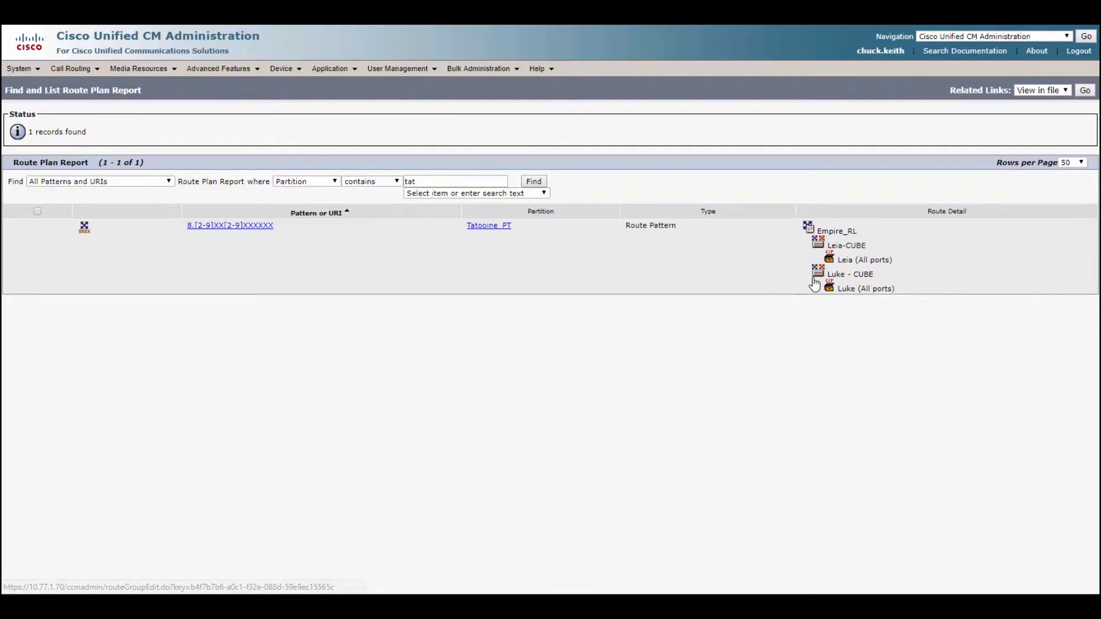
pyautogui.click(850, 274)
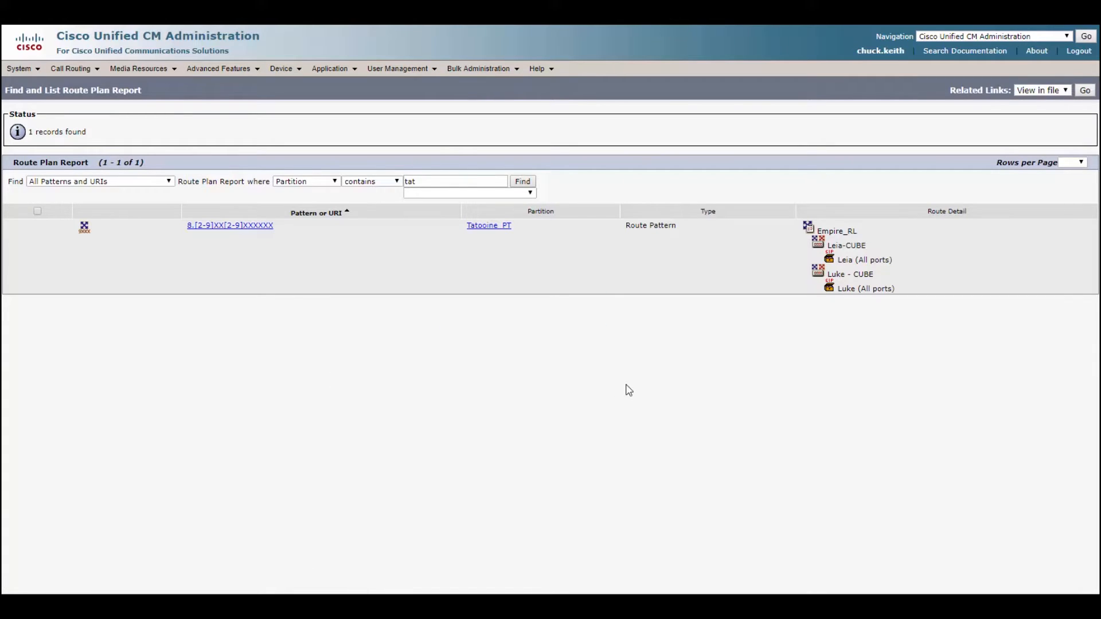
pyautogui.moveTo(274, 263)
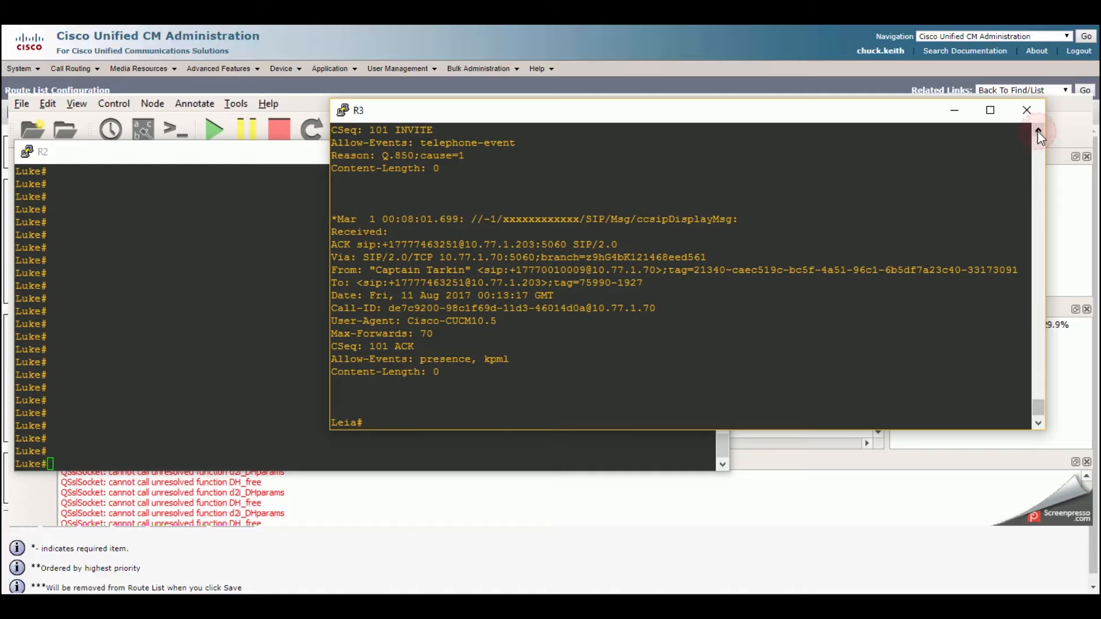
# Step: Leave the GNS3 router consoles and return to Cisco Unified CM Administration
pyautogui.click(1039, 133)
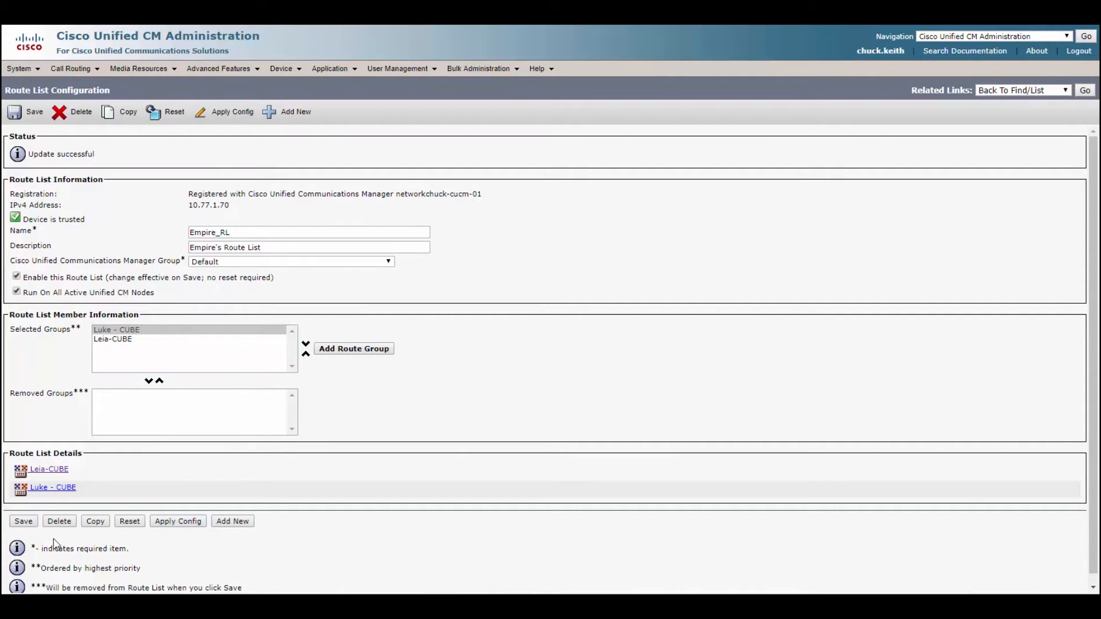
# Step: Save route list Empire_RL with Luke - CUBE ordered ahead of Leia-CUBE
pyautogui.click(173, 112)
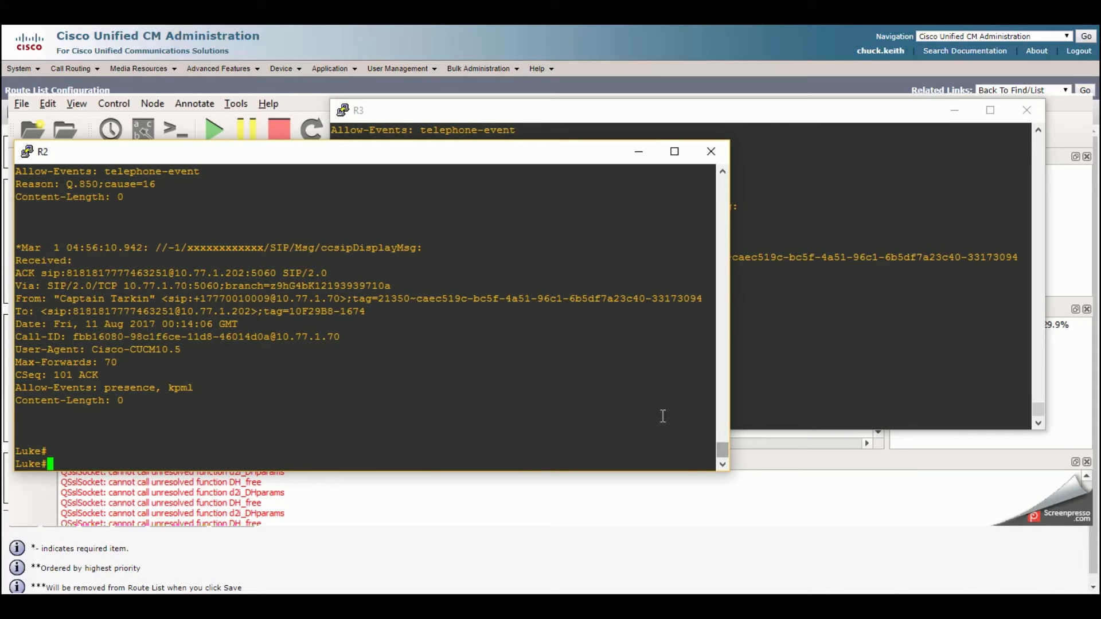
pyautogui.moveTo(671, 384)
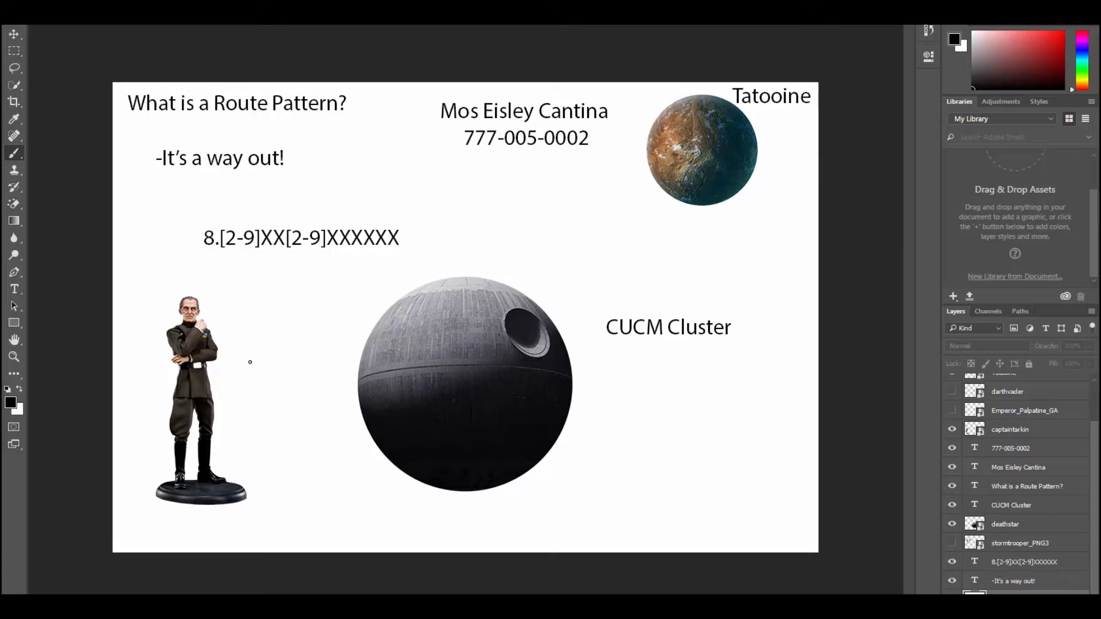
pyautogui.moveTo(235, 367)
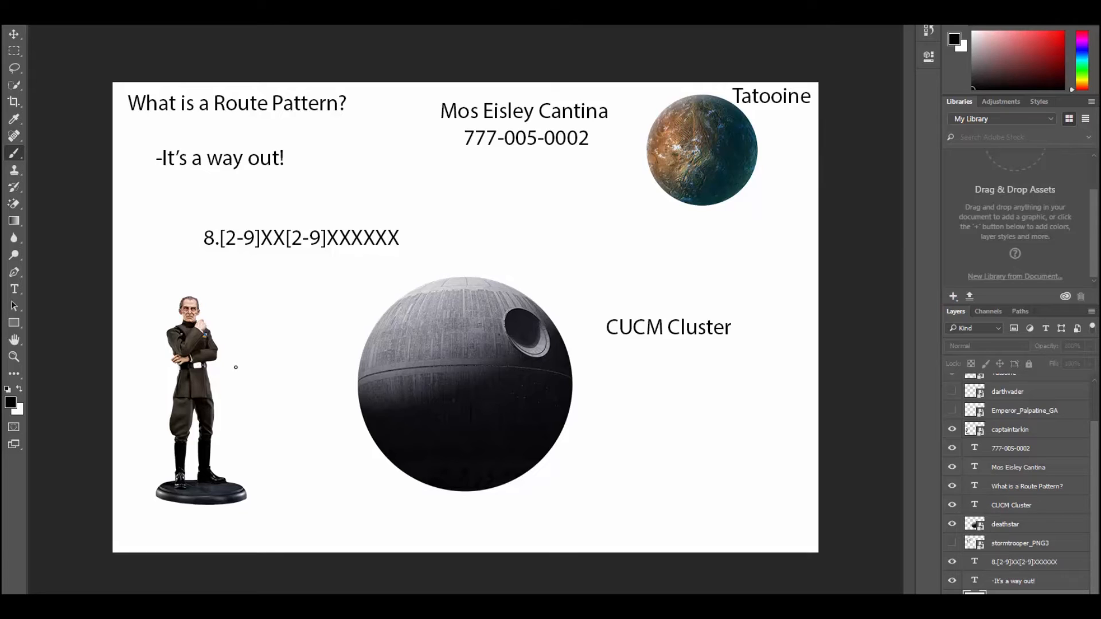
# Step: Reveal the route list diagram slide showing two route groups leading to Luke and Leia
pyautogui.moveTo(235, 367); pyautogui.dragTo(305, 252)
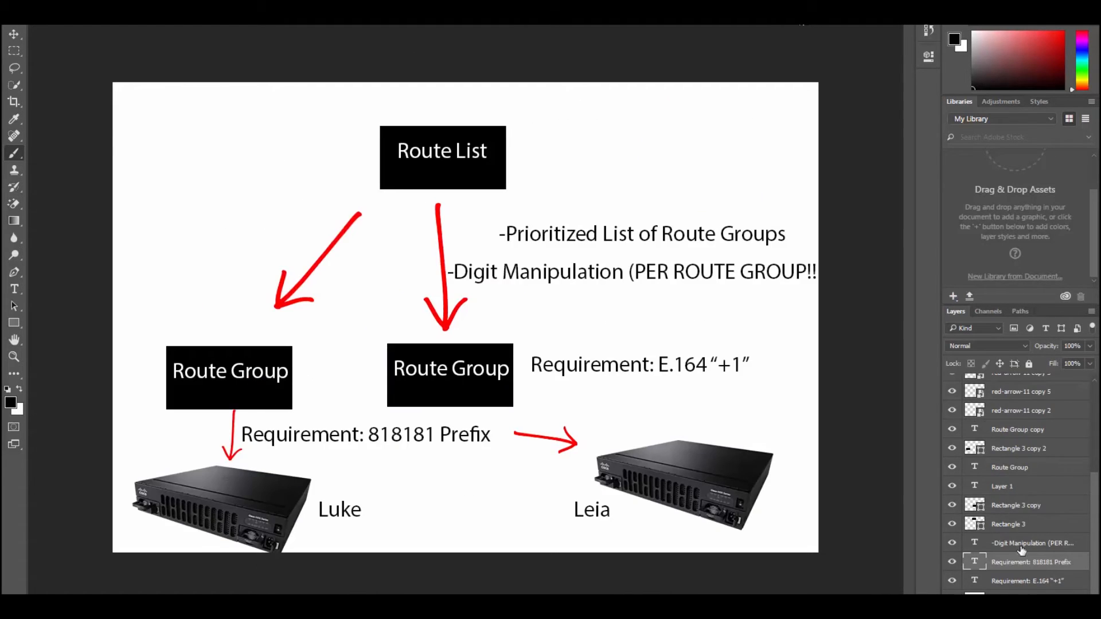
# Step: Sketch an arrow into the Route List box and a path down through a route group to Leia
pyautogui.moveTo(596, 110); pyautogui.dragTo(747, 110)
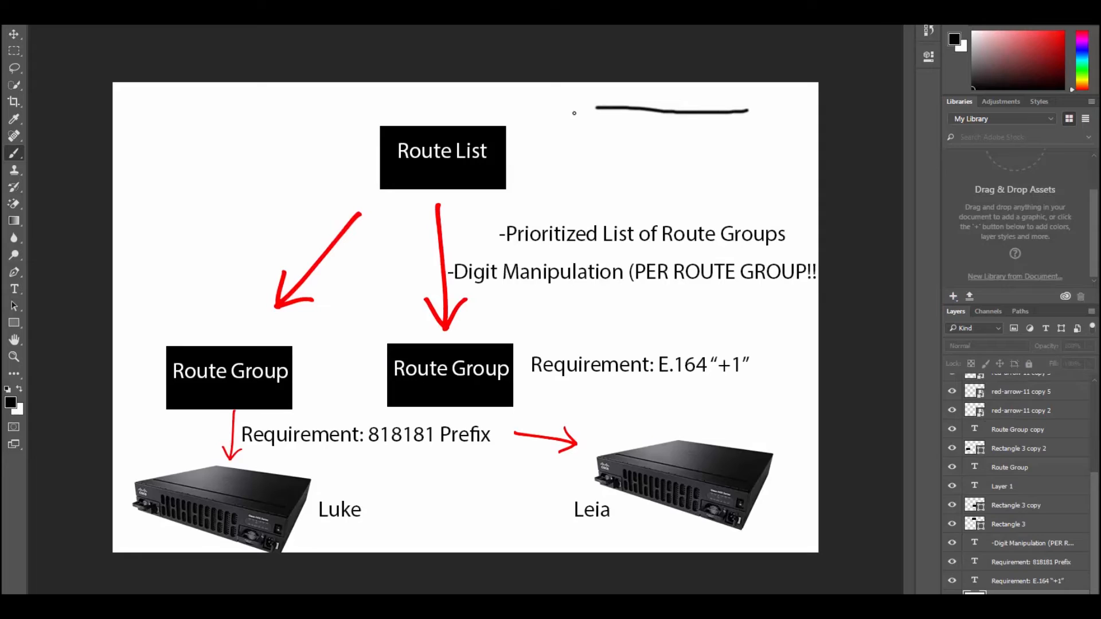
pyautogui.moveTo(618, 109); pyautogui.dragTo(533, 155)
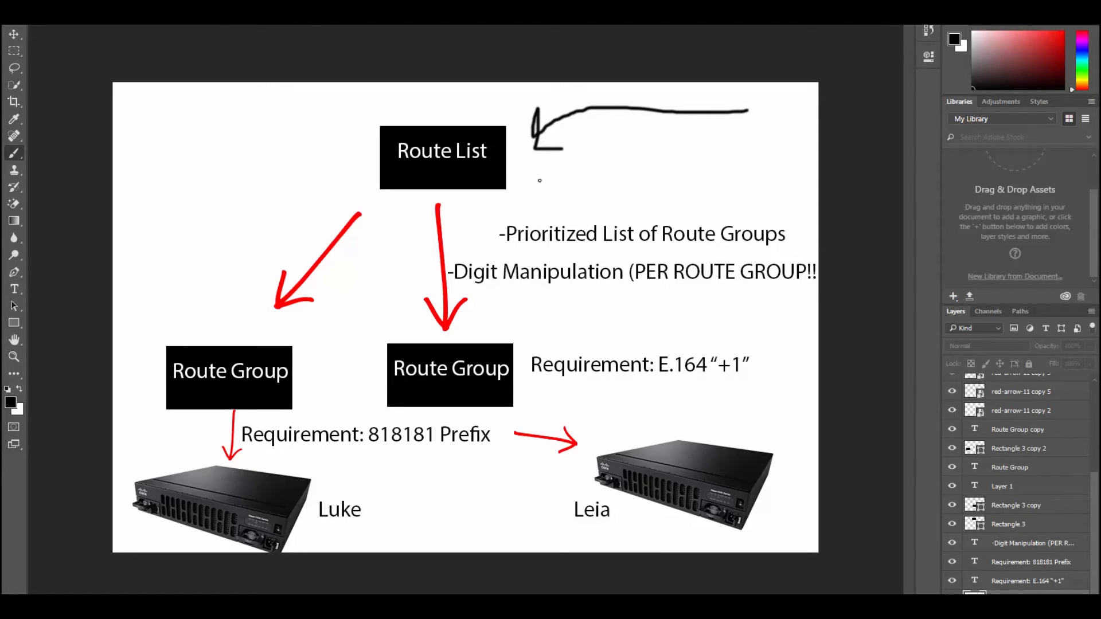
pyautogui.moveTo(513, 200); pyautogui.dragTo(639, 436)
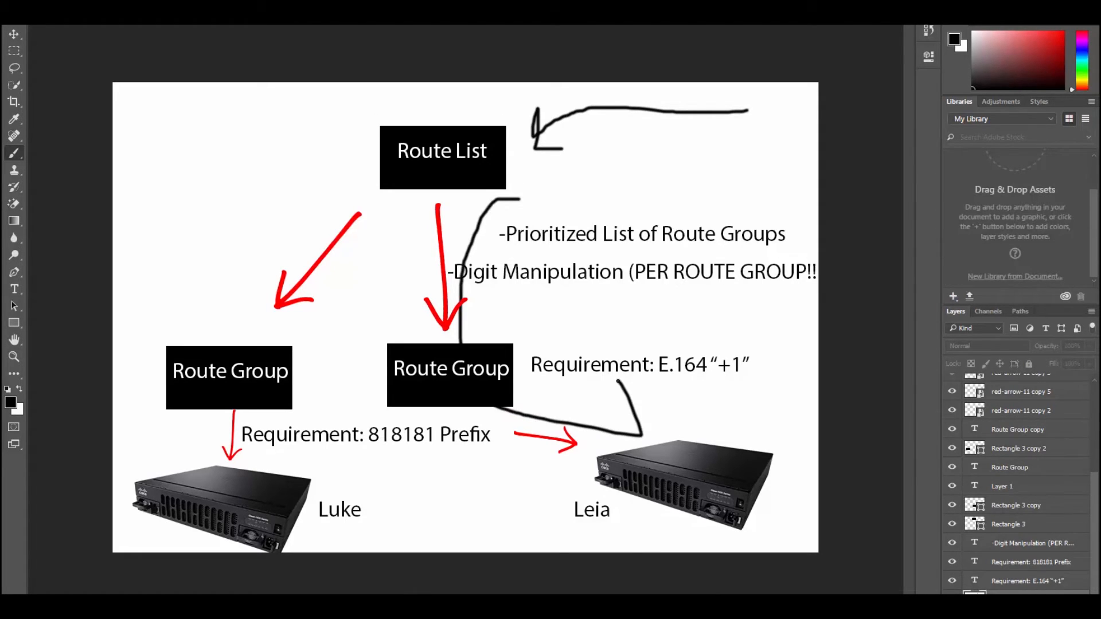